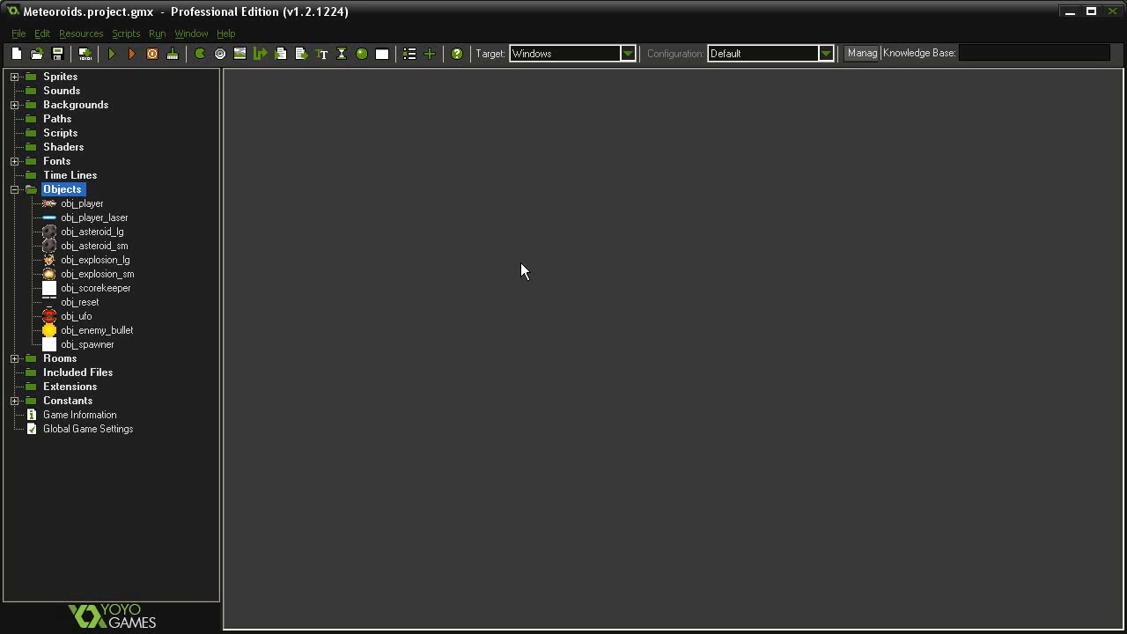
mouse_move(149, 227)
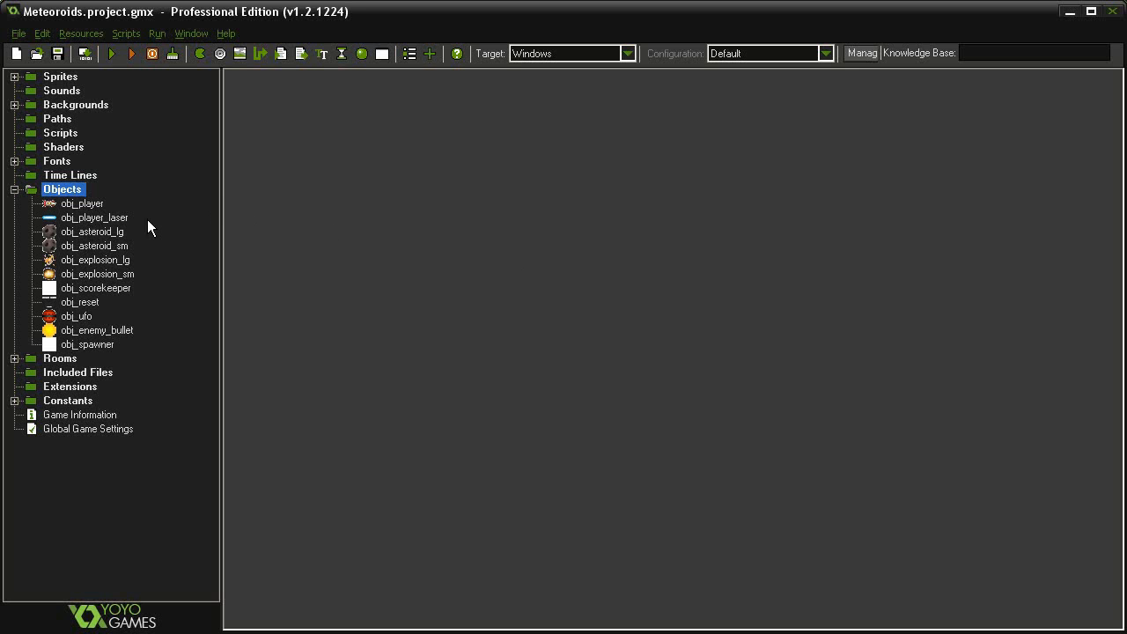
- Duplicate the laser's small-asteroid collision as a new collision event with obj_ufo
double_click(95, 218)
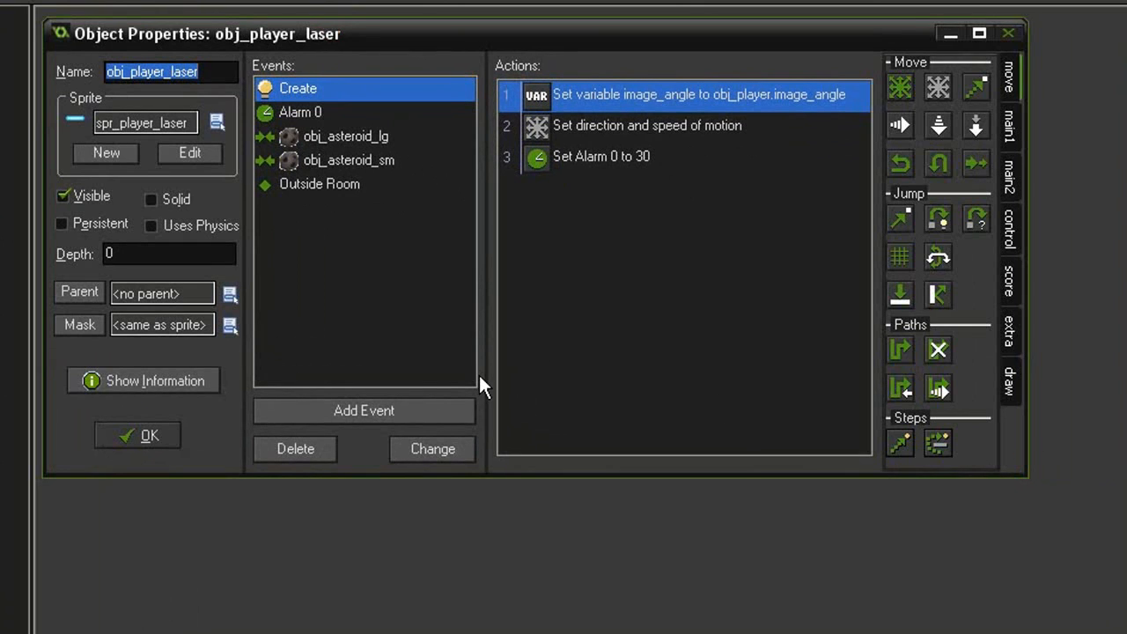
mouse_move(378, 173)
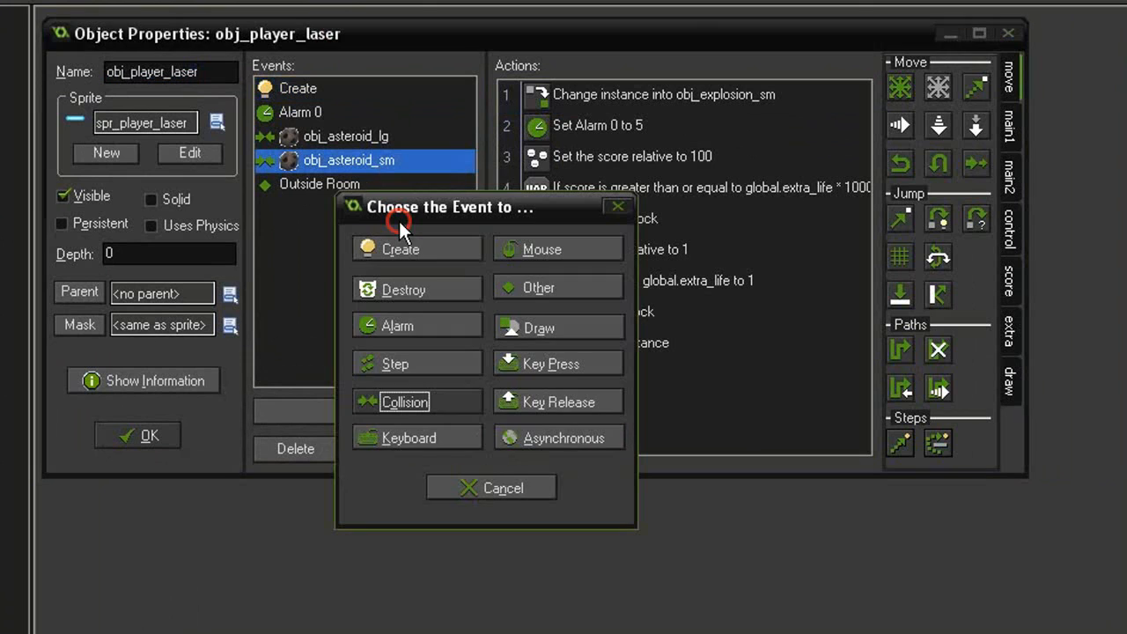
click(405, 402)
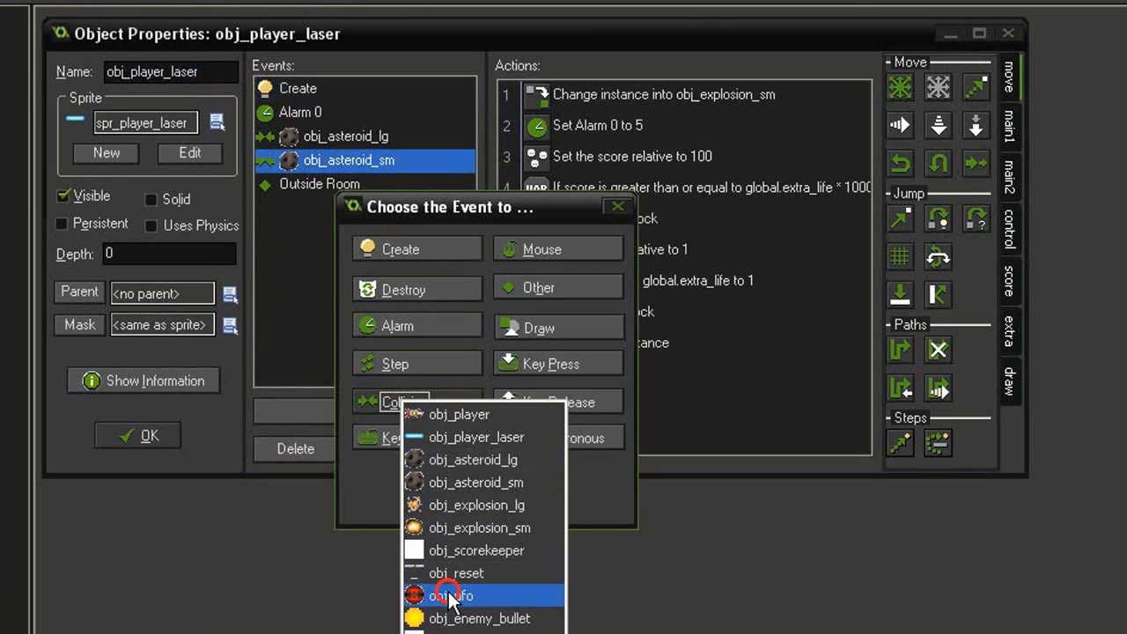
click(450, 595)
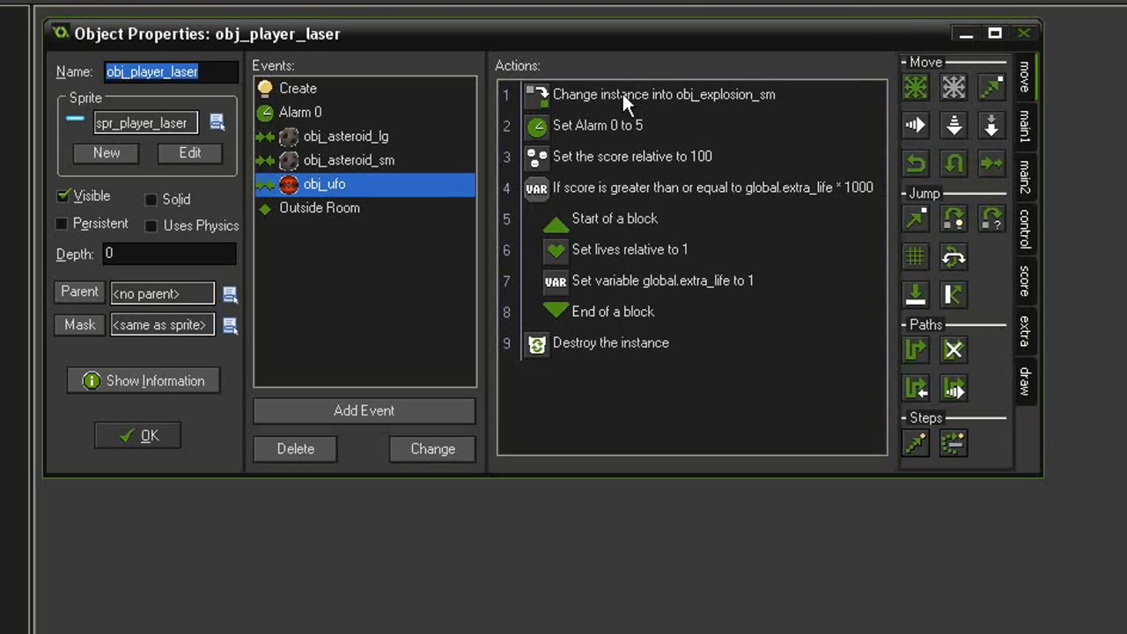
- Change the laser's instance change to obj_explosion_lg and delete the Set Alarm 0 to 5 action
click(692, 95)
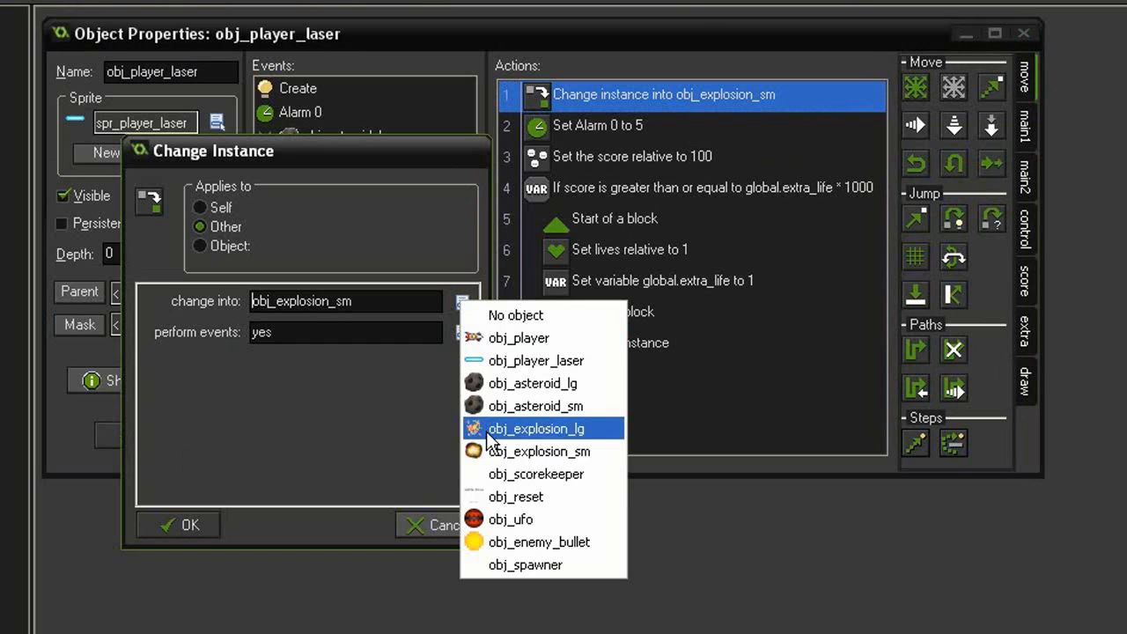
click(535, 429)
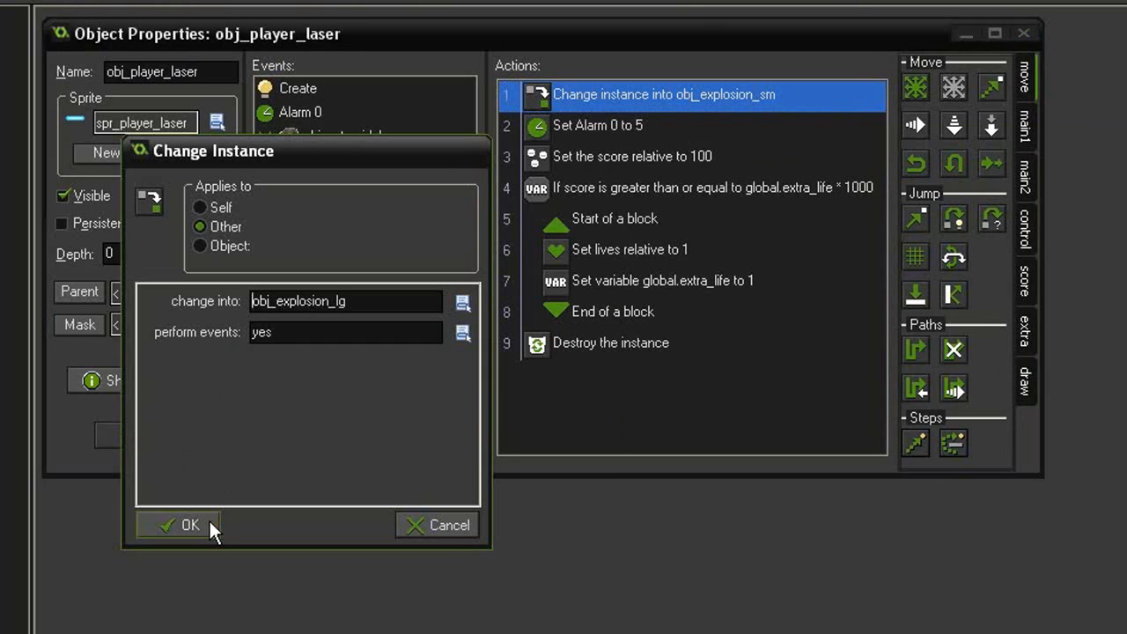
click(180, 525)
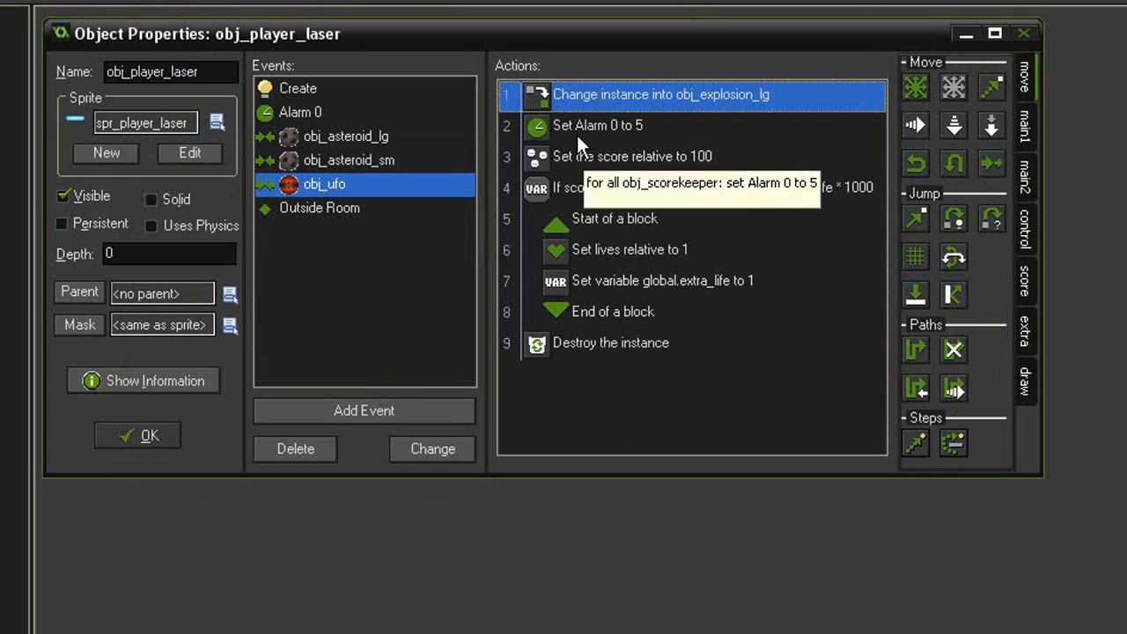
mouse_move(613, 137)
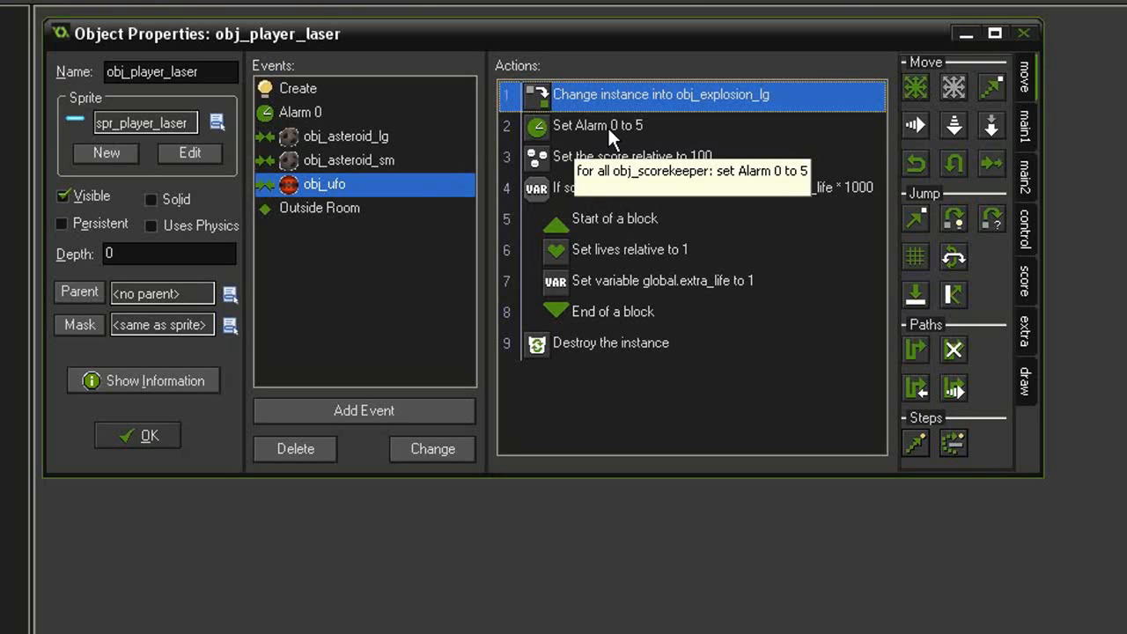
click(599, 125)
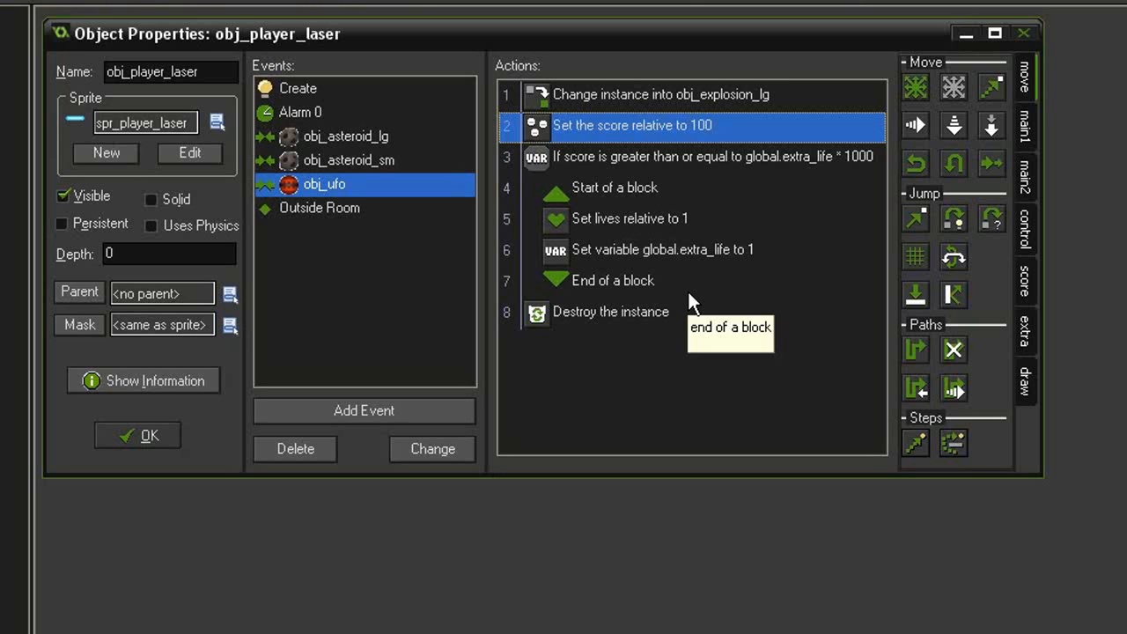
- Add a Test Variable checking global.ufotime greater than 100
click(1025, 229)
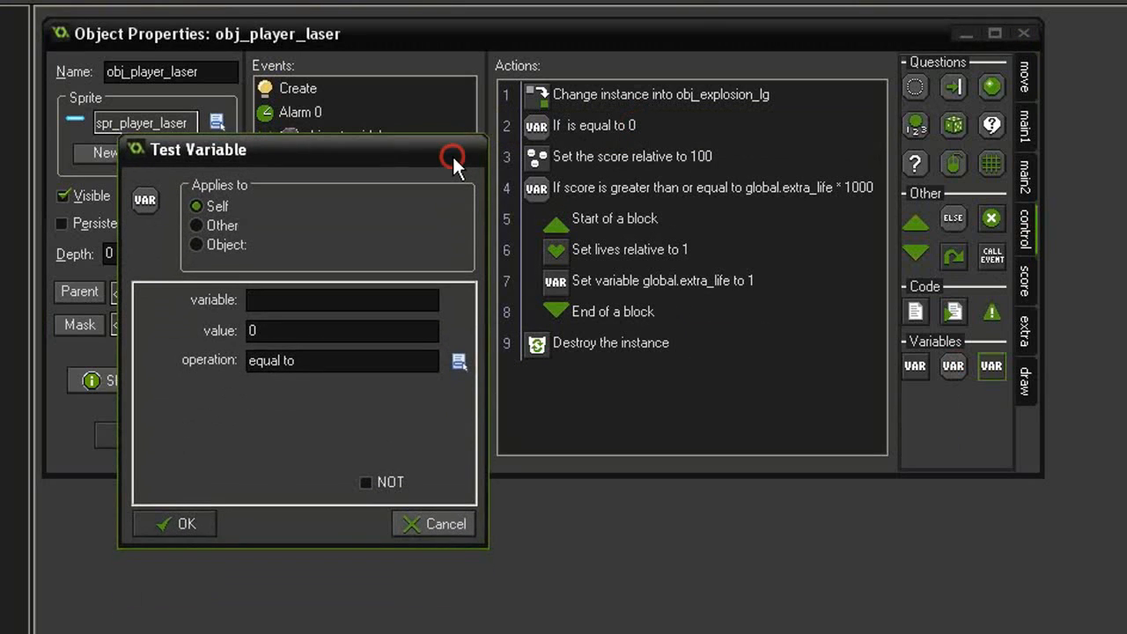
text(global.ufotime)
text(100)
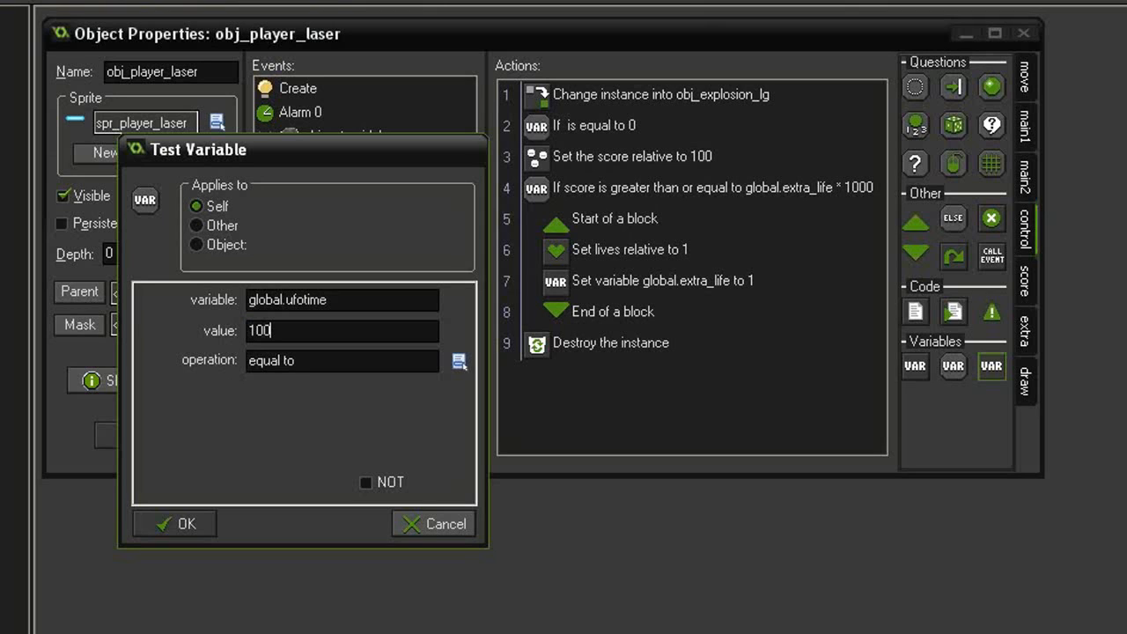
click(341, 359)
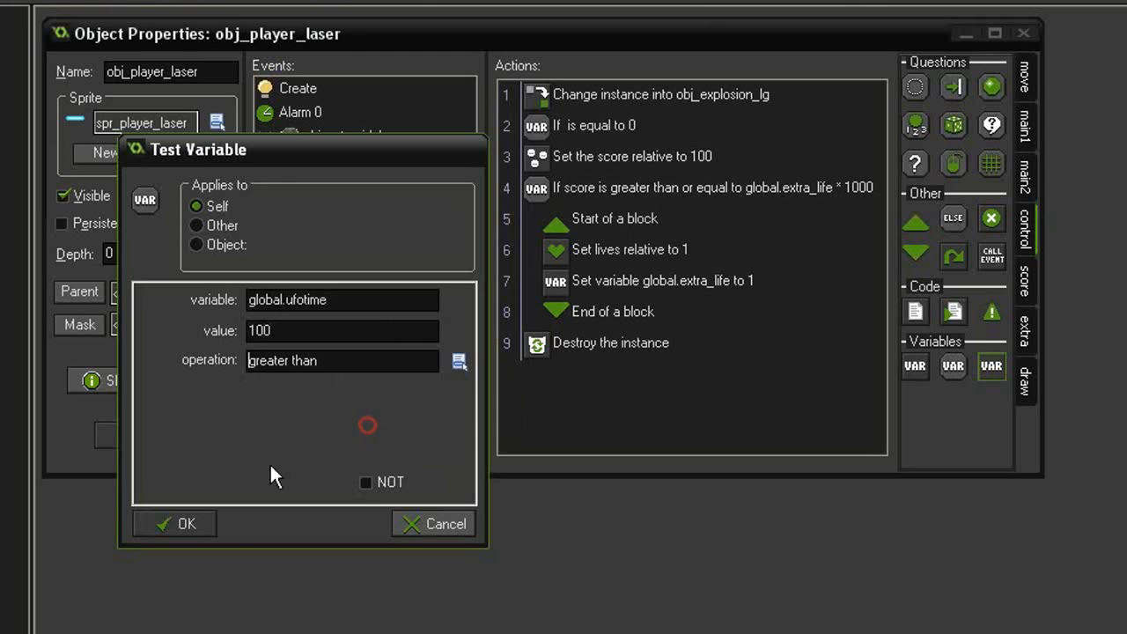
click(172, 523)
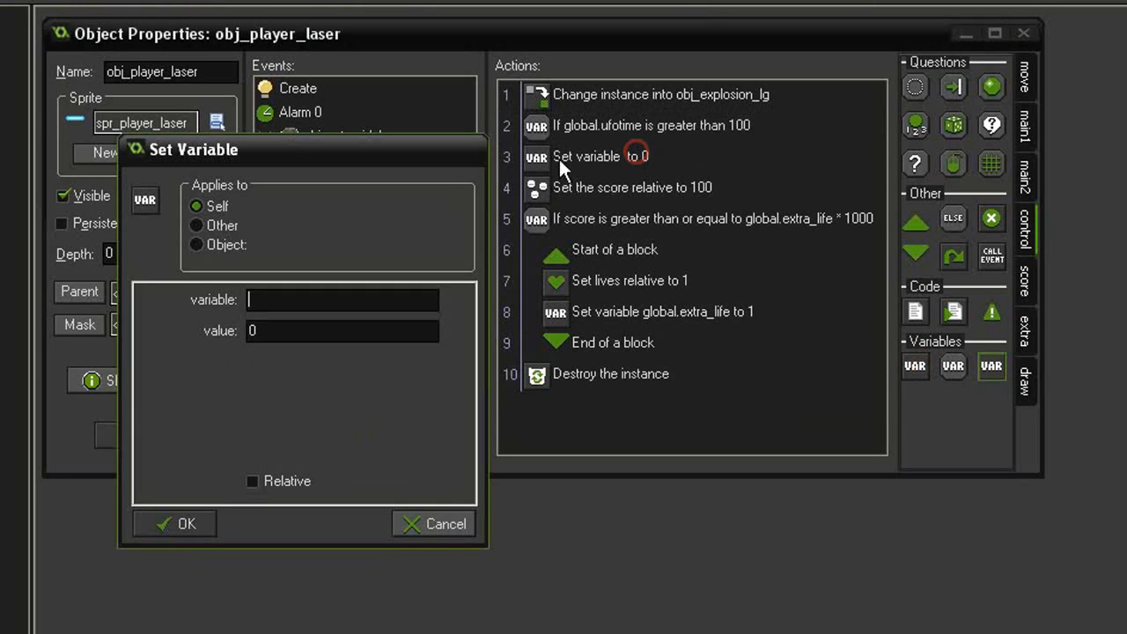
- Add a Set Variable action making global.ufotime equal -100
text(global)
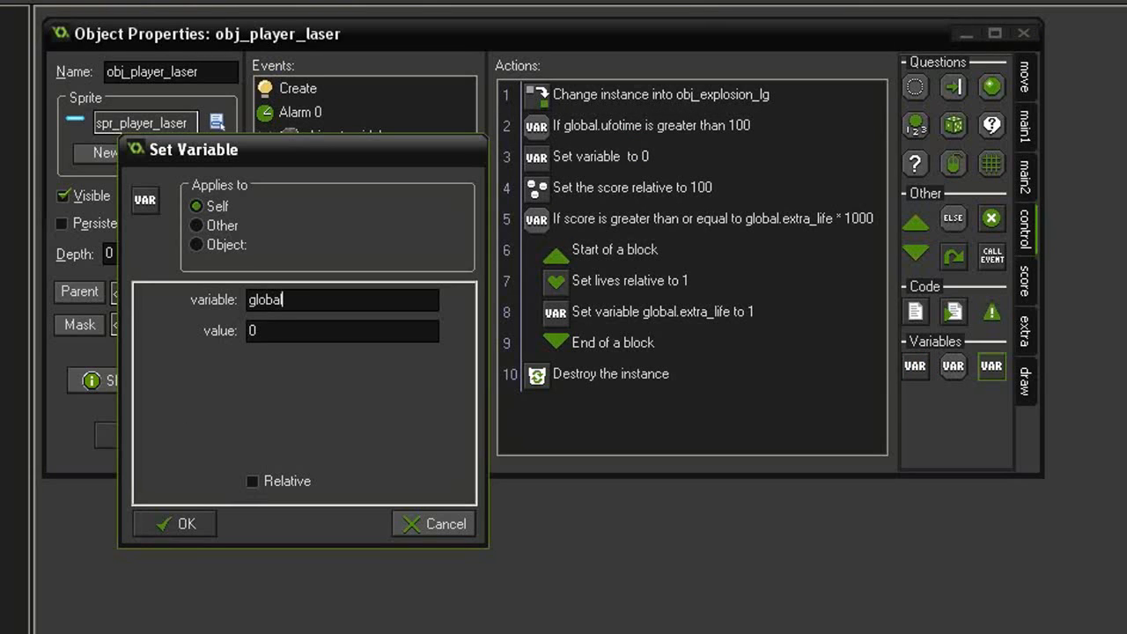
text(.ufotime)
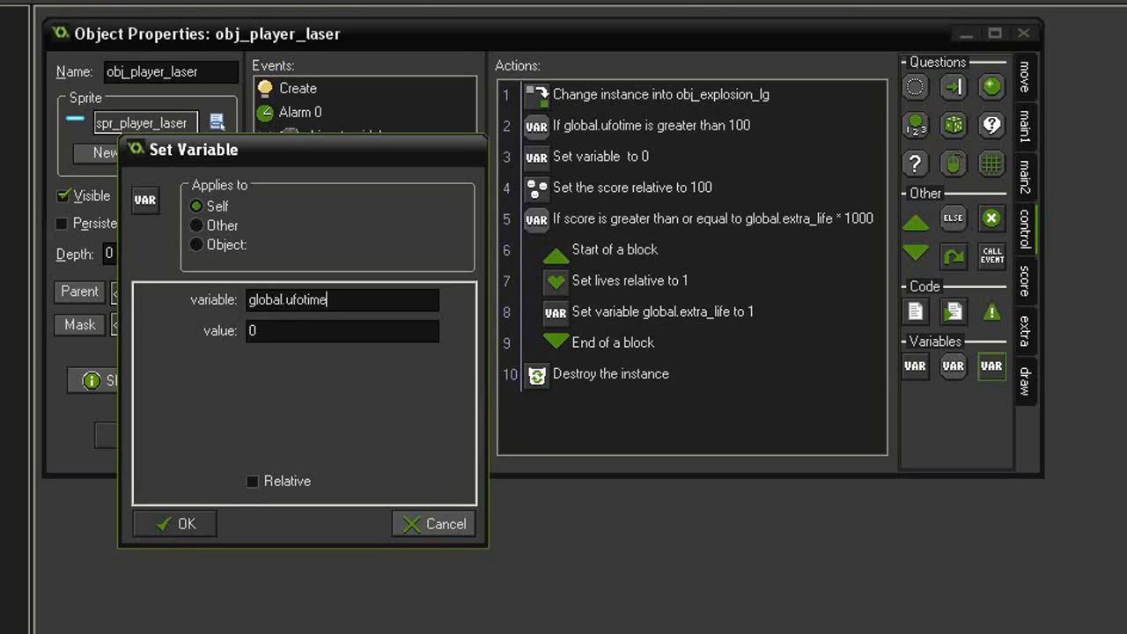
text(-100)
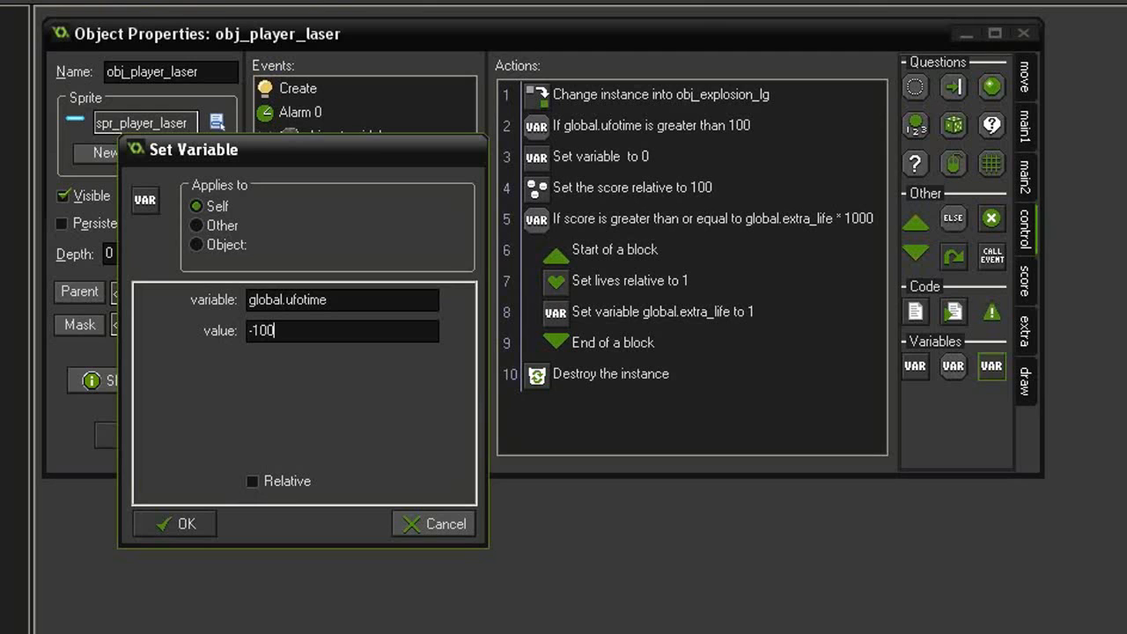
click(174, 525)
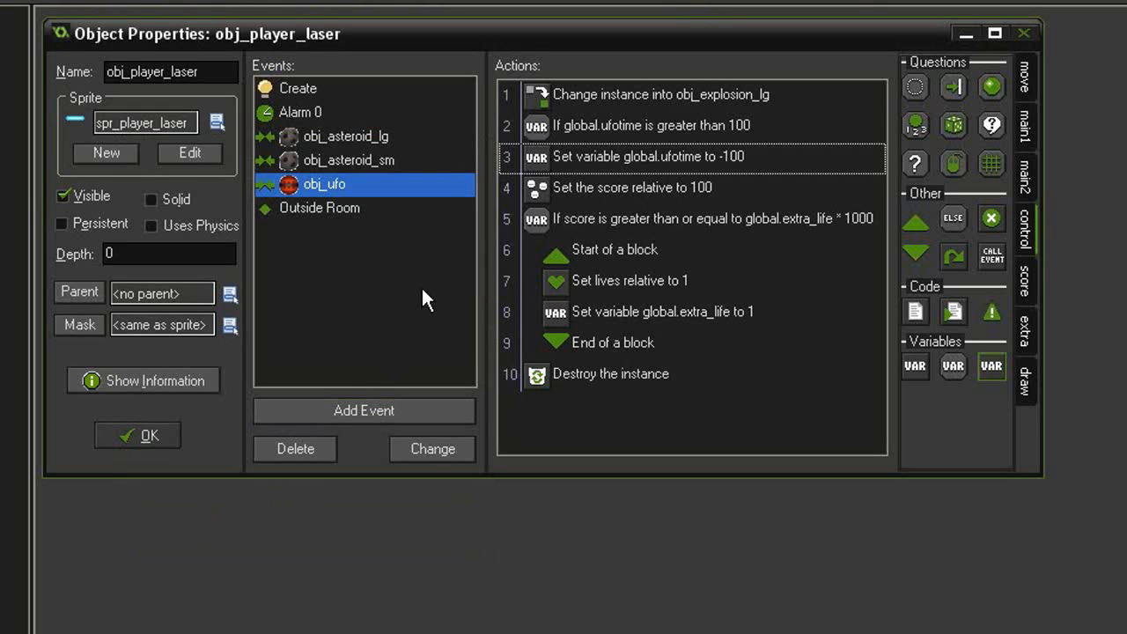
- Add an action setting obj_spawner's Alarm 0 to global.ufotime after the timer reset
click(1023, 176)
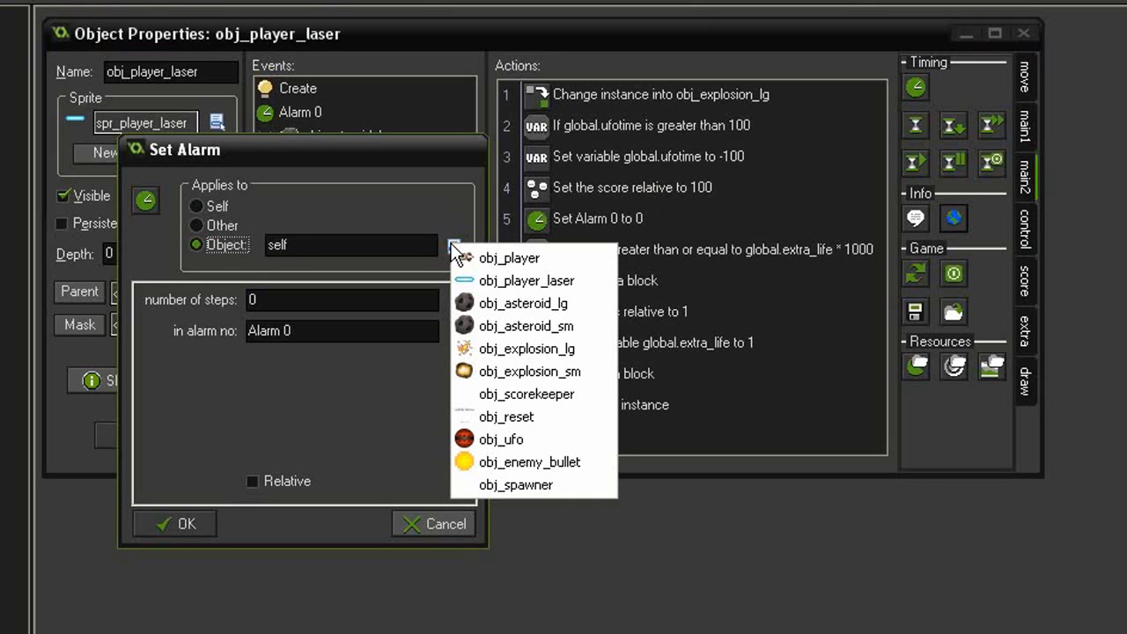
click(514, 484)
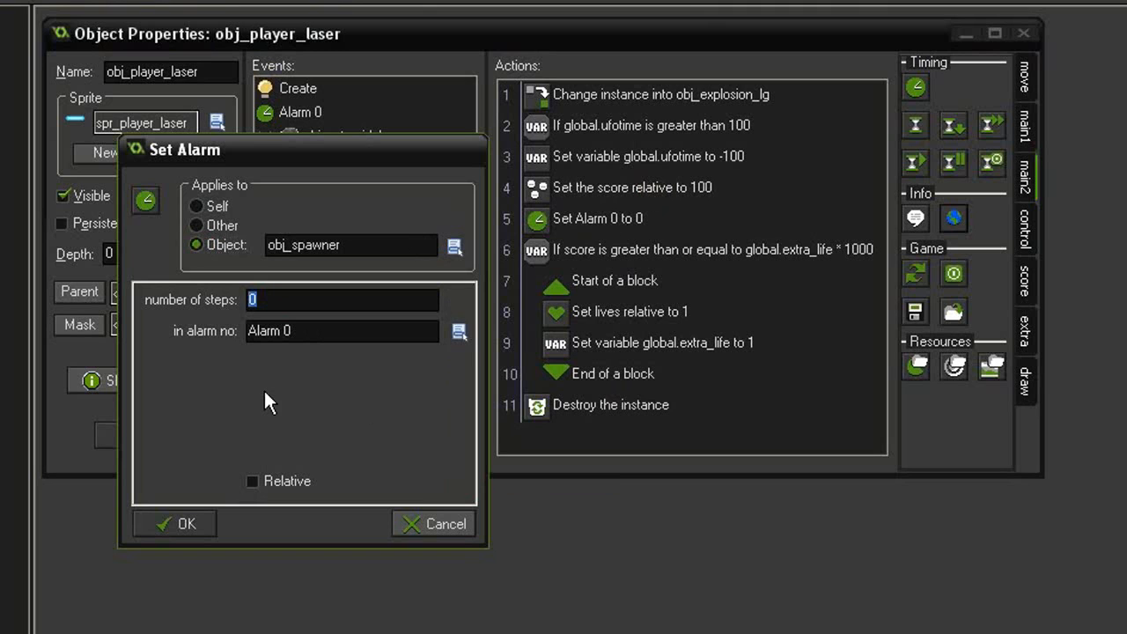
text(global.ufo)
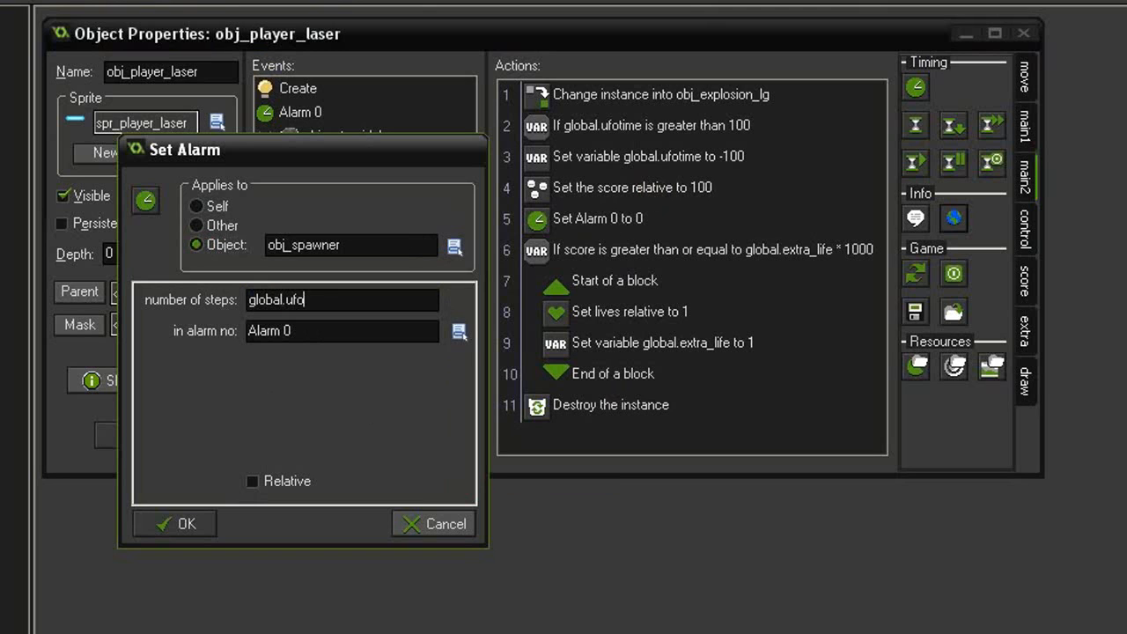
click(175, 523)
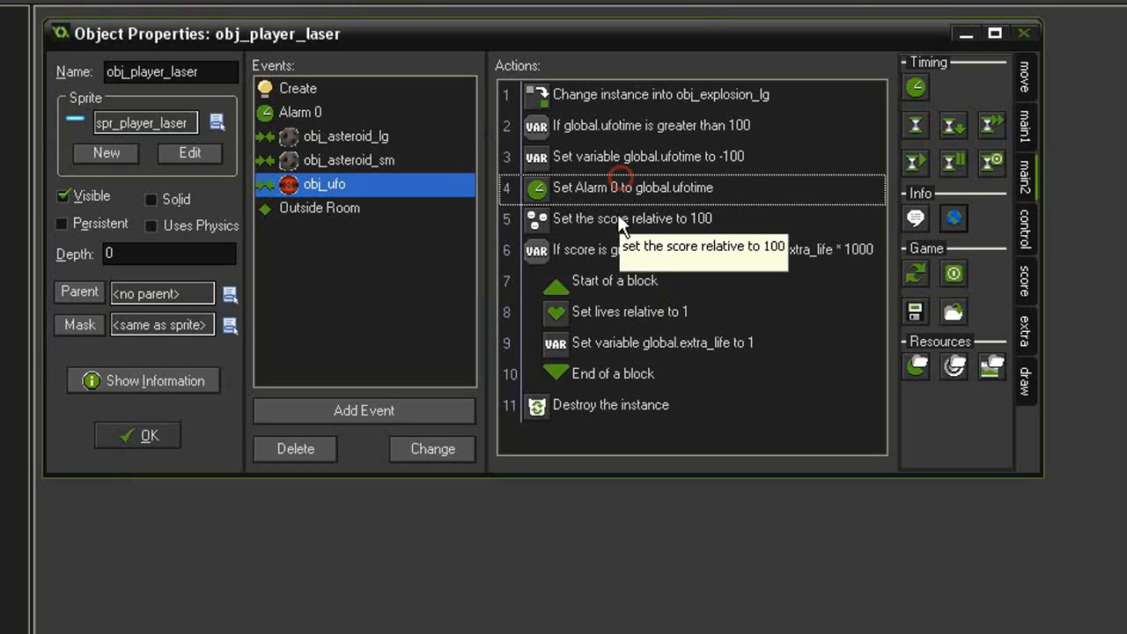
mouse_move(642, 267)
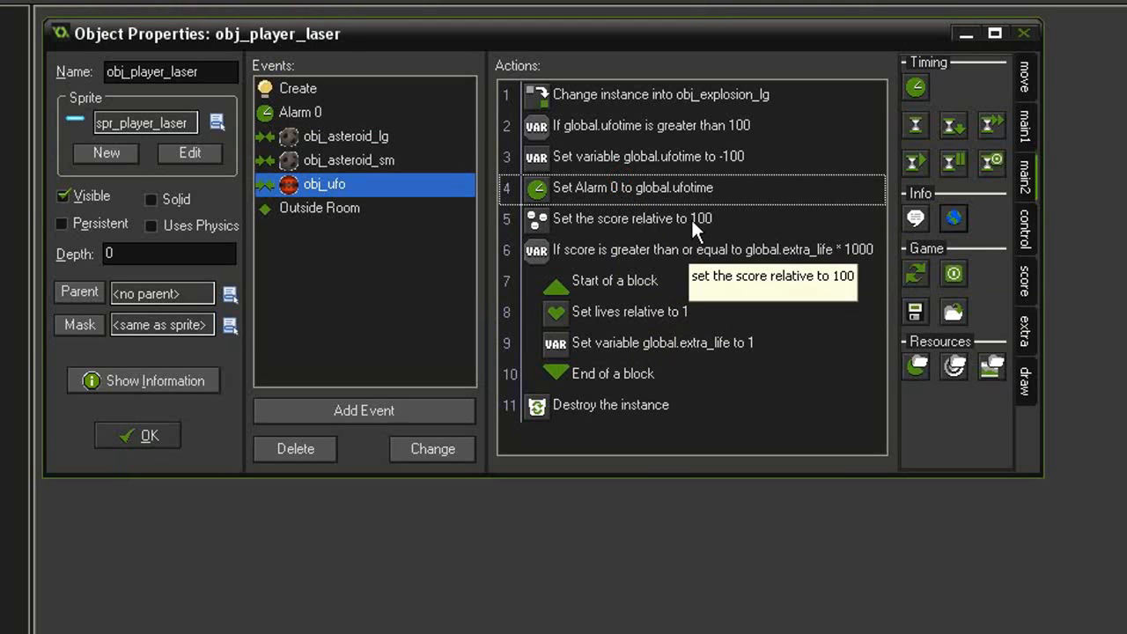
- Raise the score awarded for hitting the UFO from 100 to 500
double_click(630, 218)
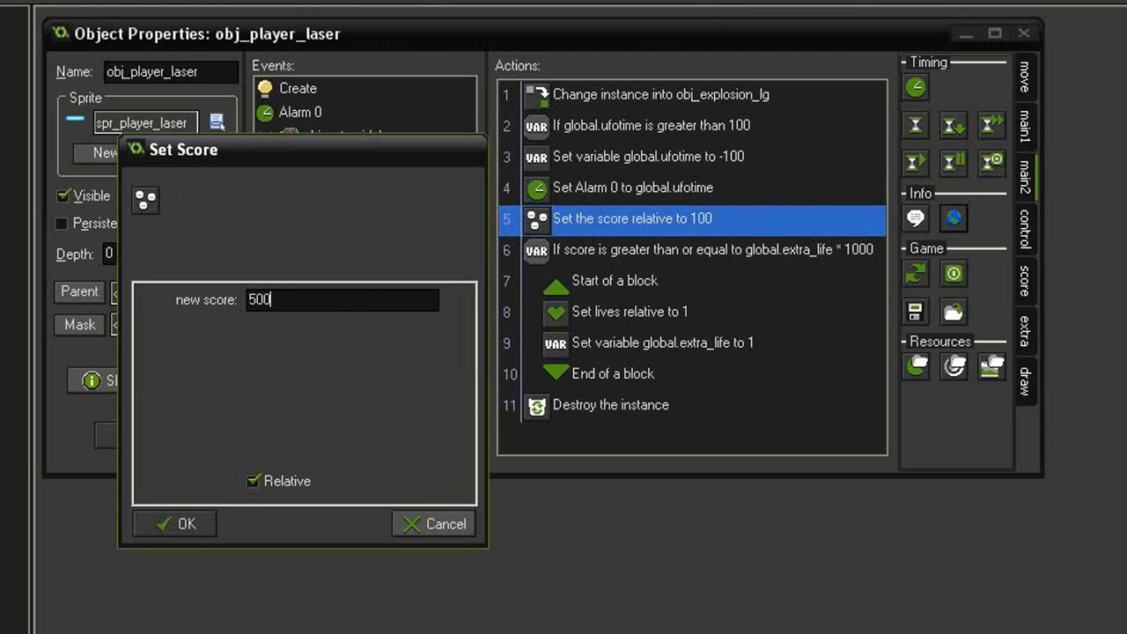
click(172, 523)
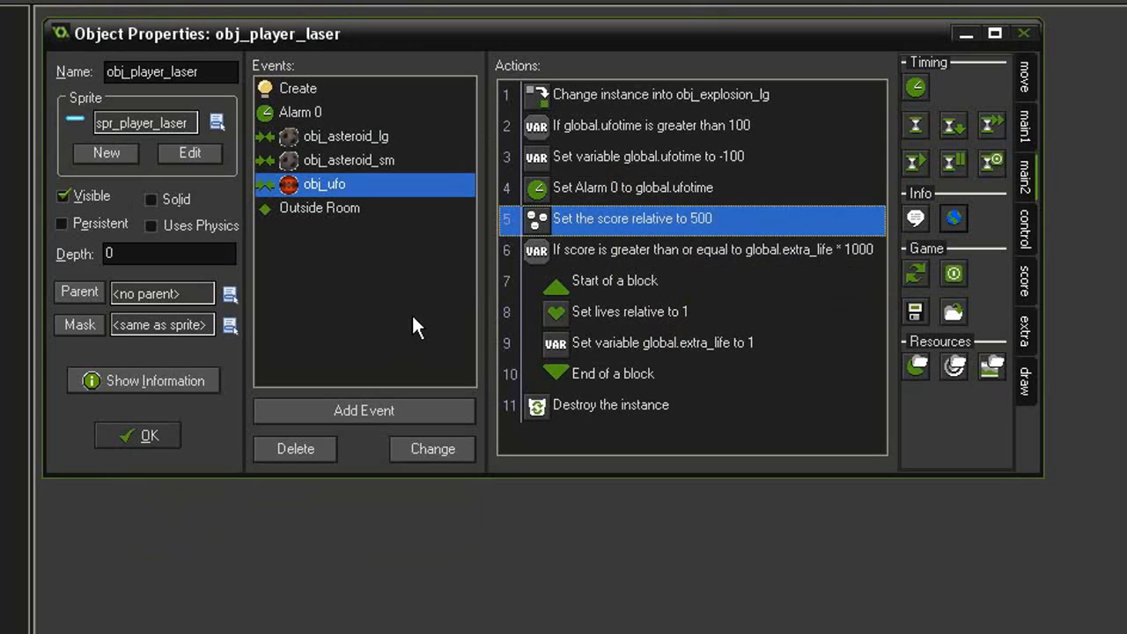
mouse_move(812, 276)
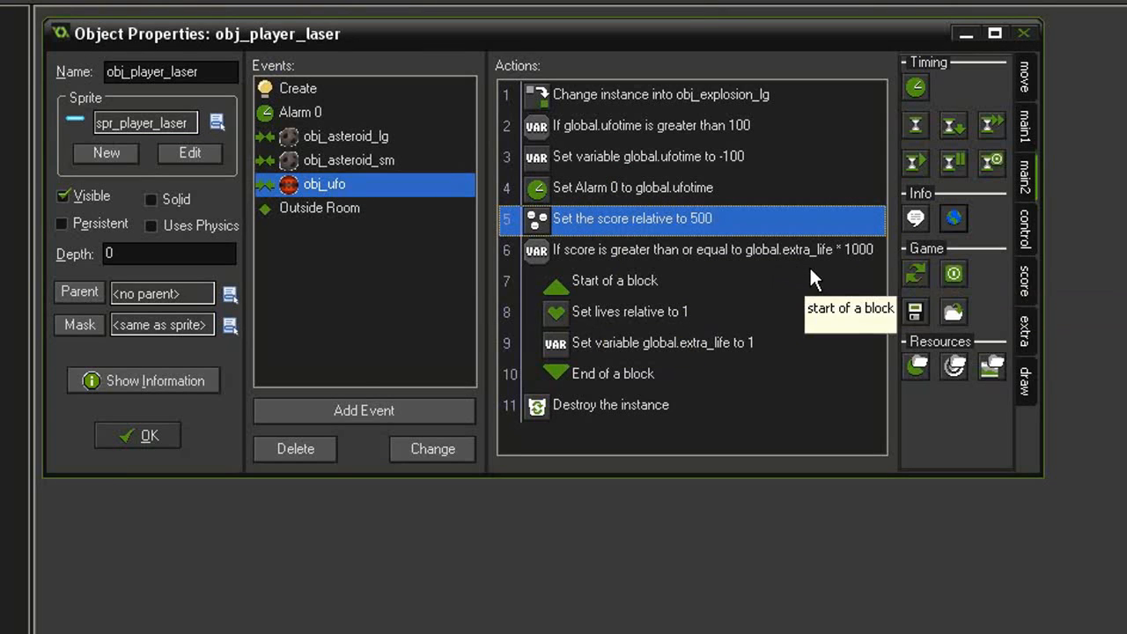
mouse_move(860, 280)
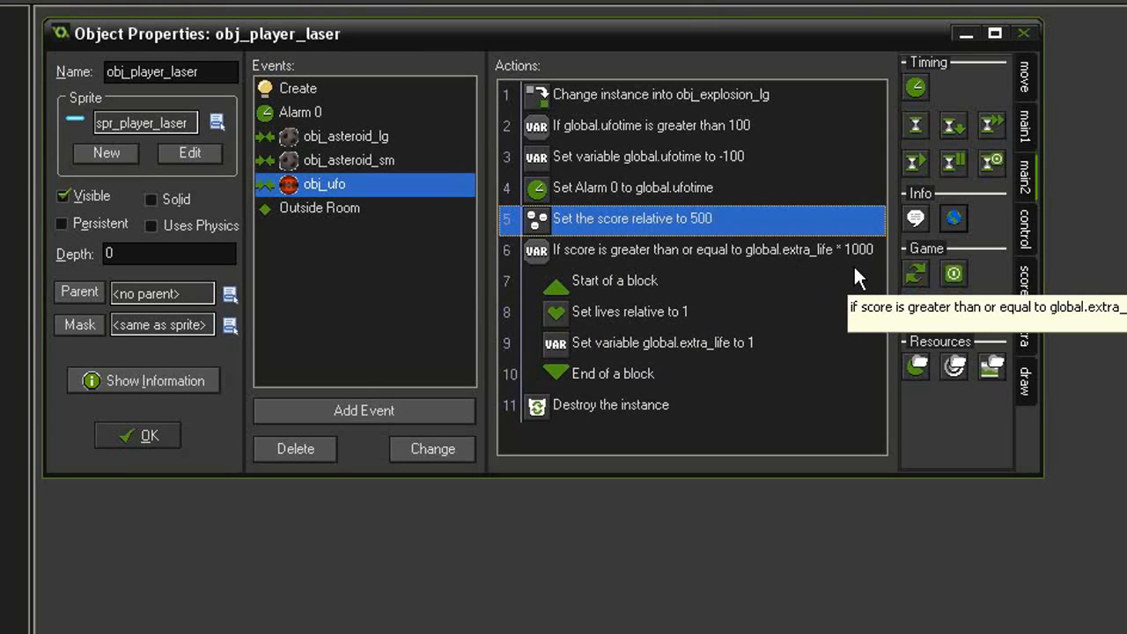
mouse_move(849, 285)
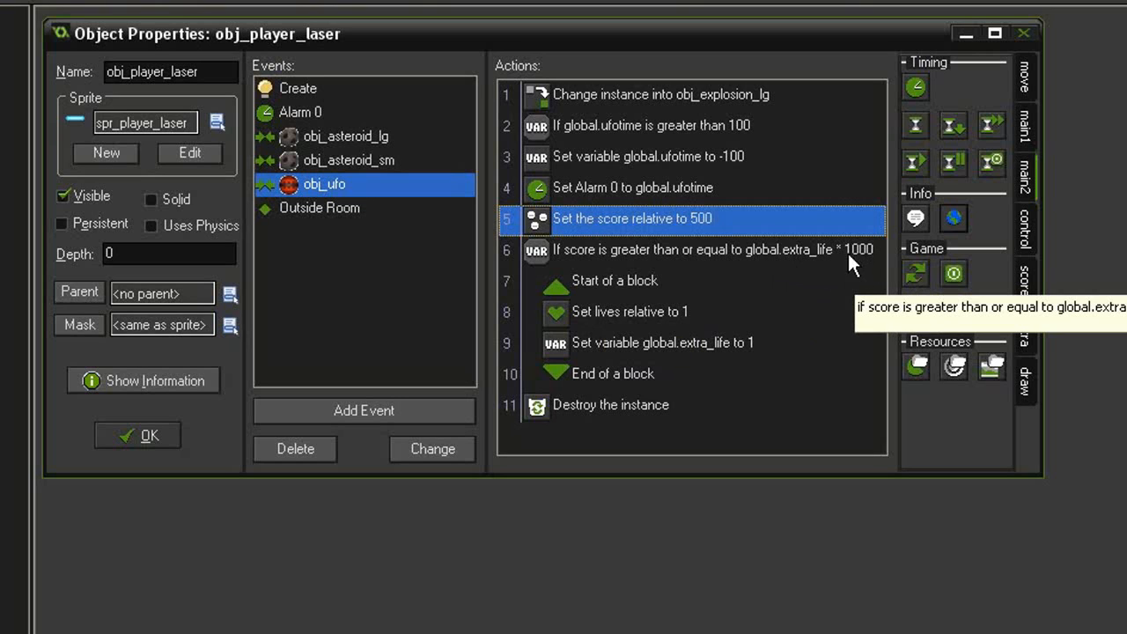
mouse_move(843, 280)
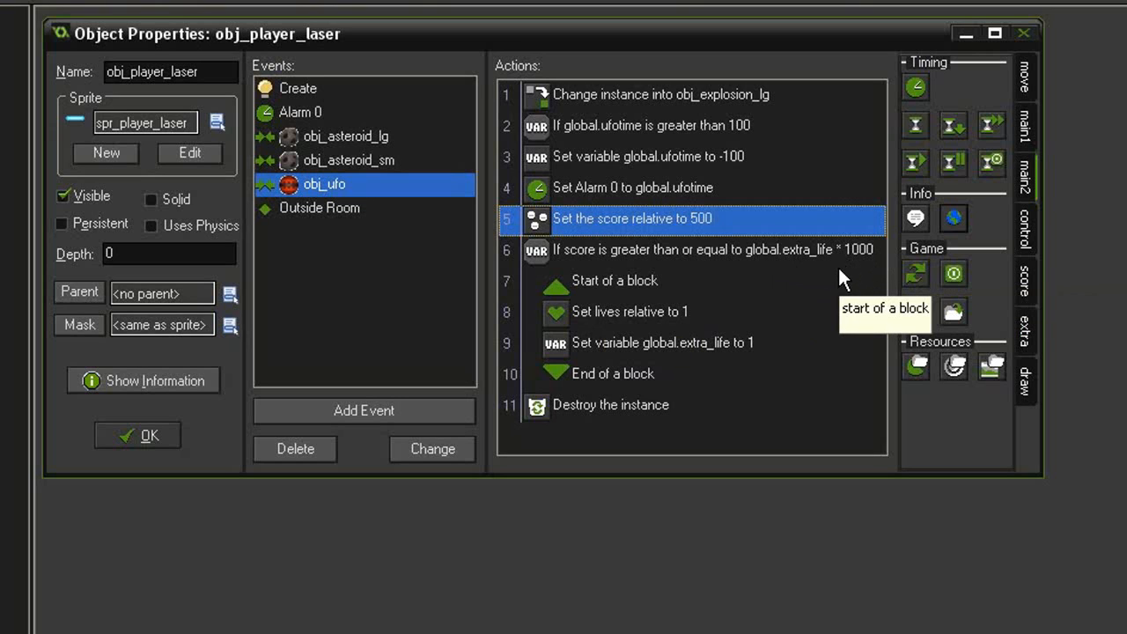
mouse_move(764, 321)
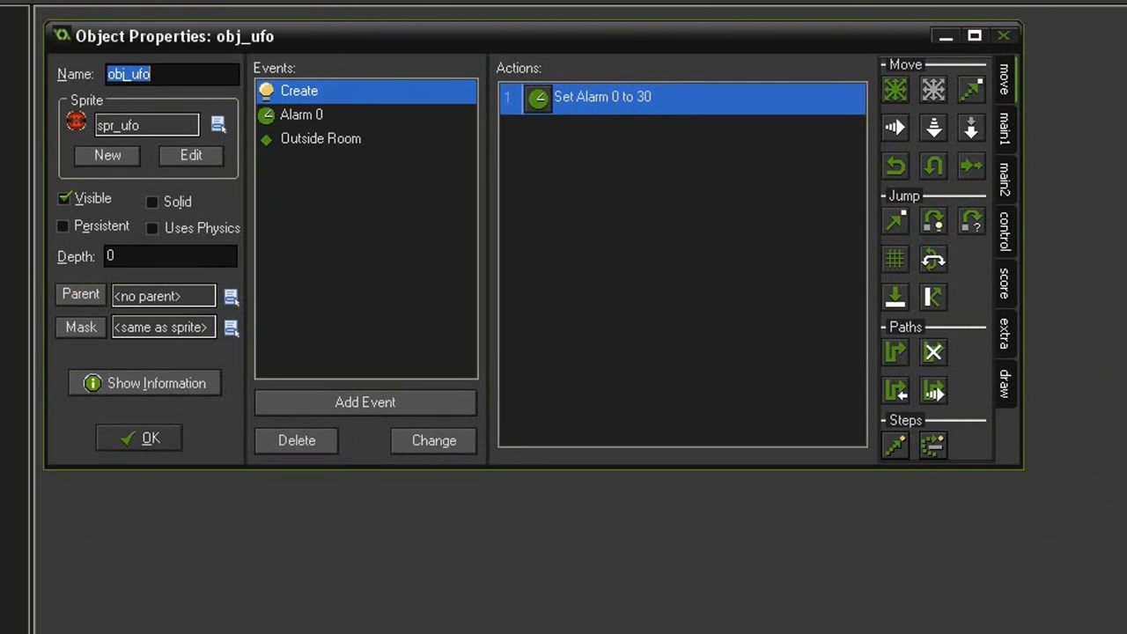
- Copy obj_player's large-asteroid collision actions into a new obj_ufo collision event, removing the lives and alarm actions
click(318, 387)
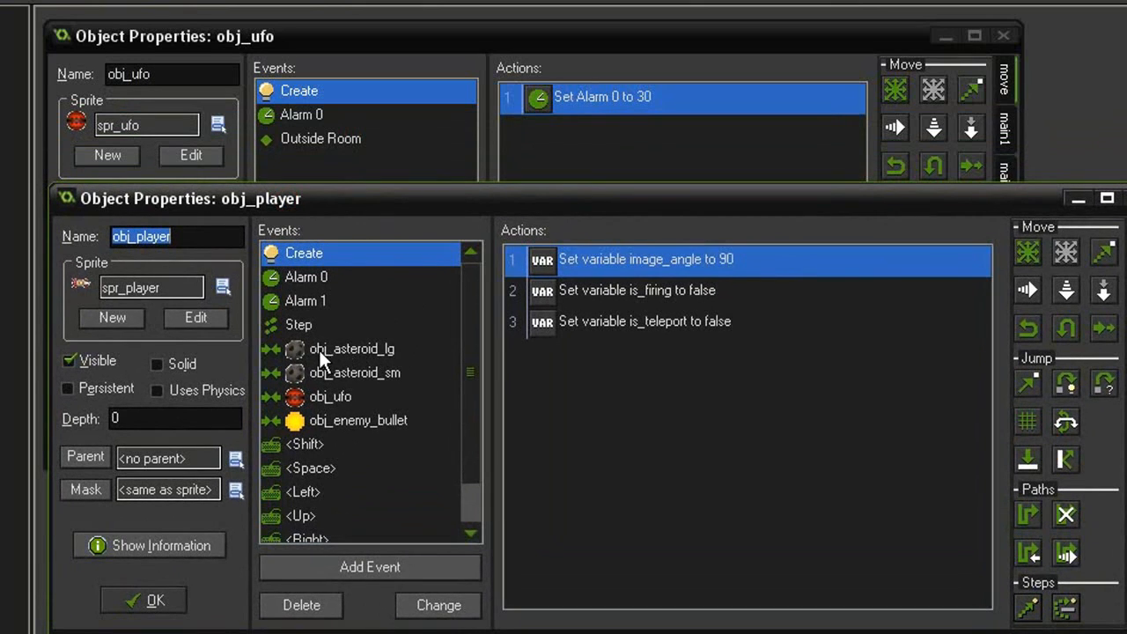
click(352, 349)
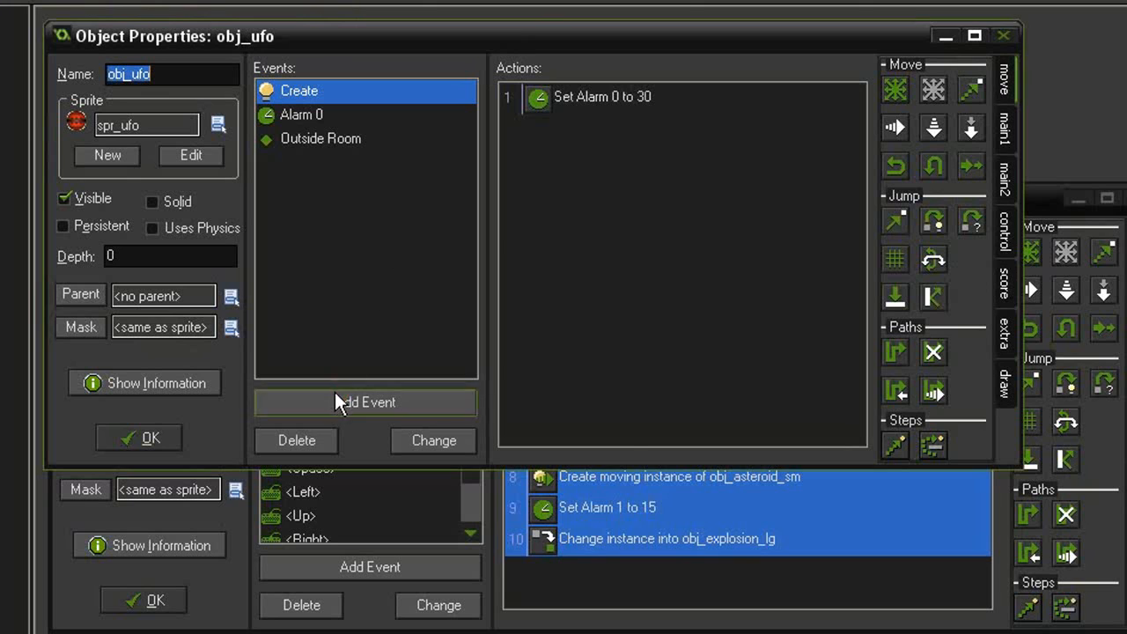
click(364, 402)
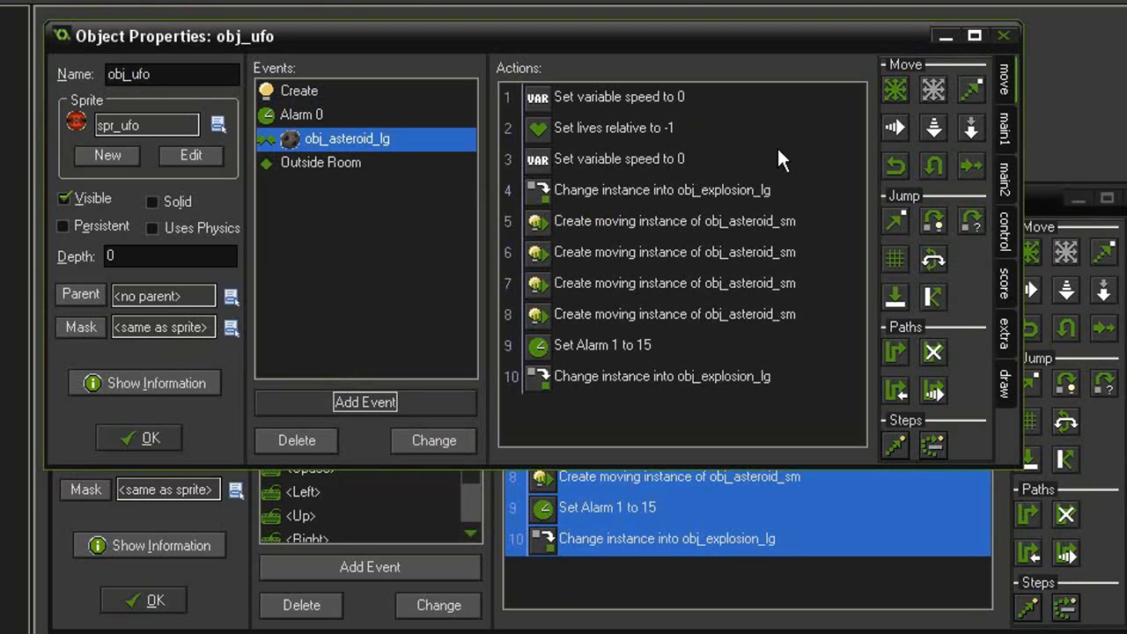
mouse_move(612, 127)
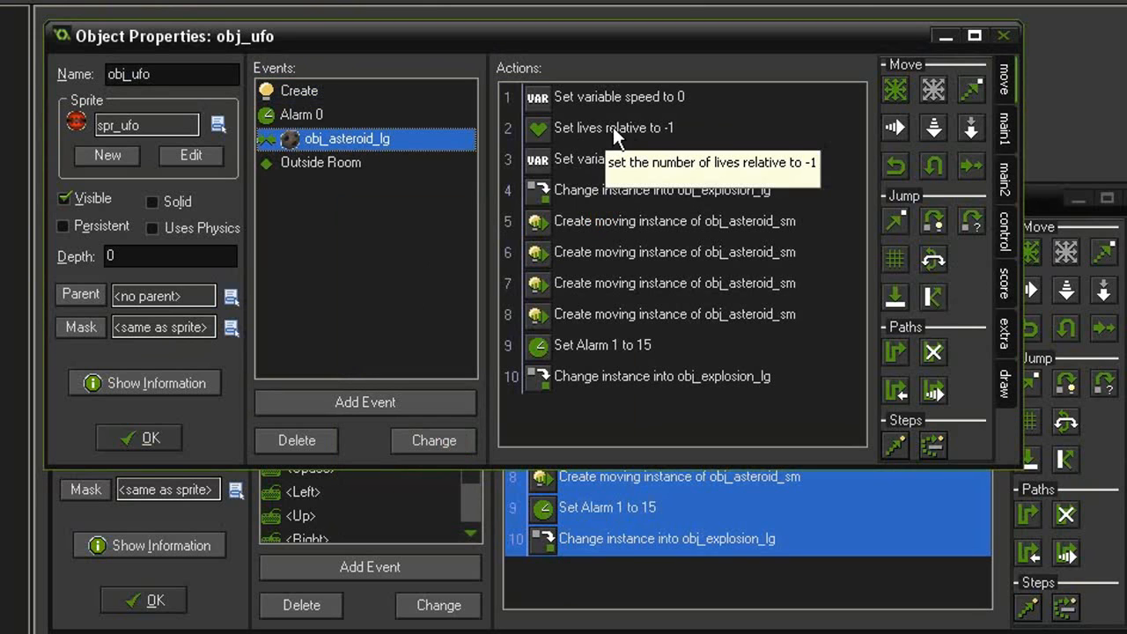
right_click(613, 127)
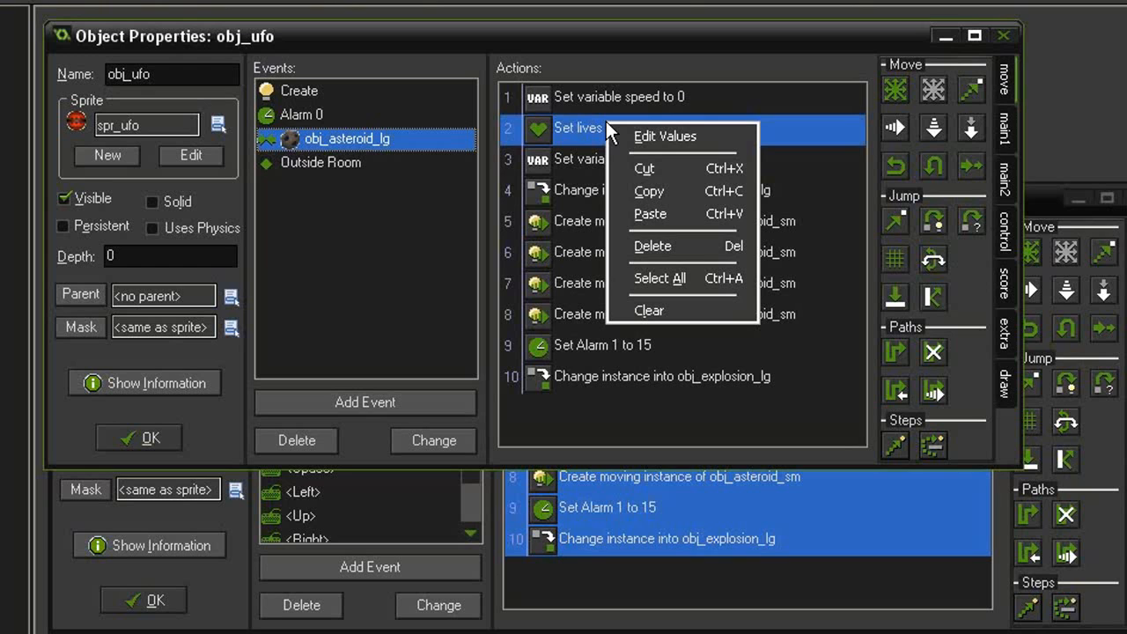
mouse_move(616, 150)
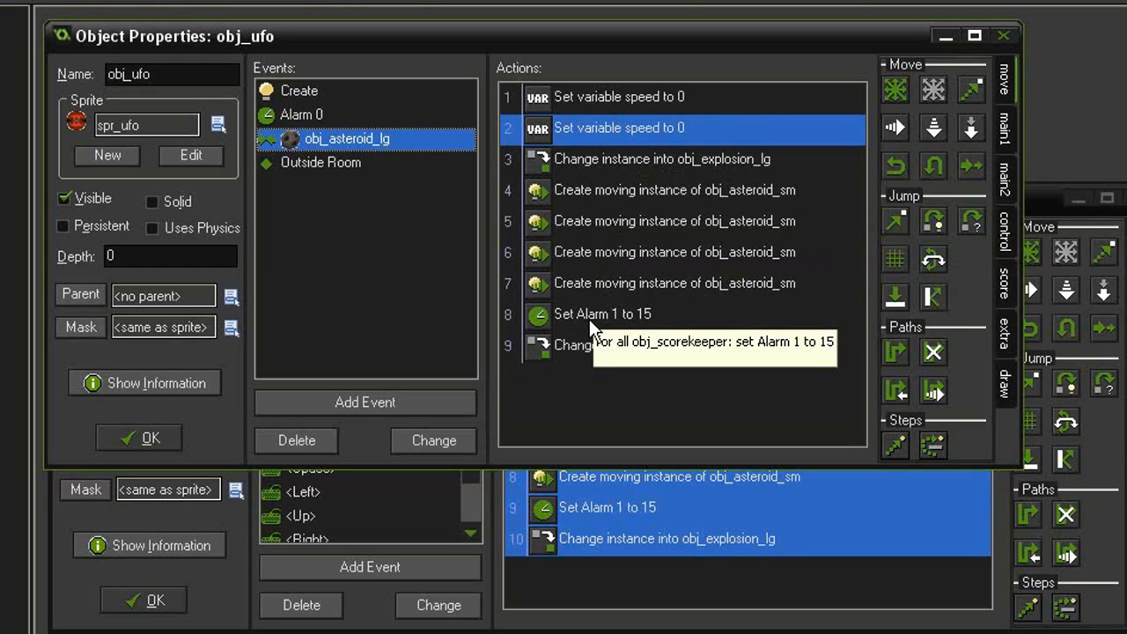
right_click(603, 313)
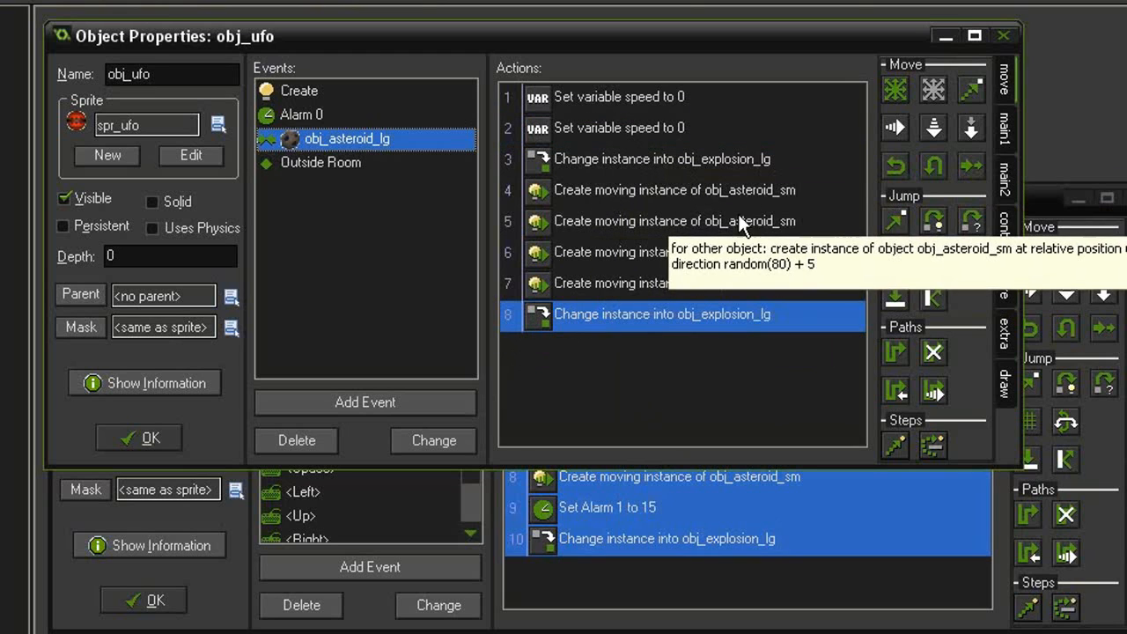
mouse_move(634, 327)
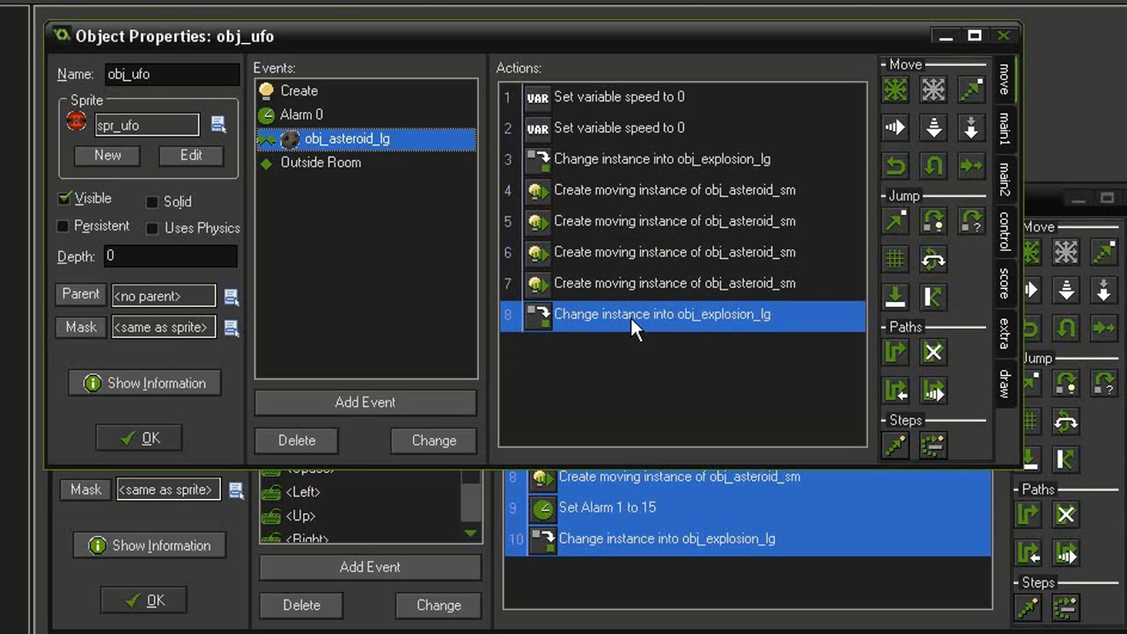
mouse_move(443, 264)
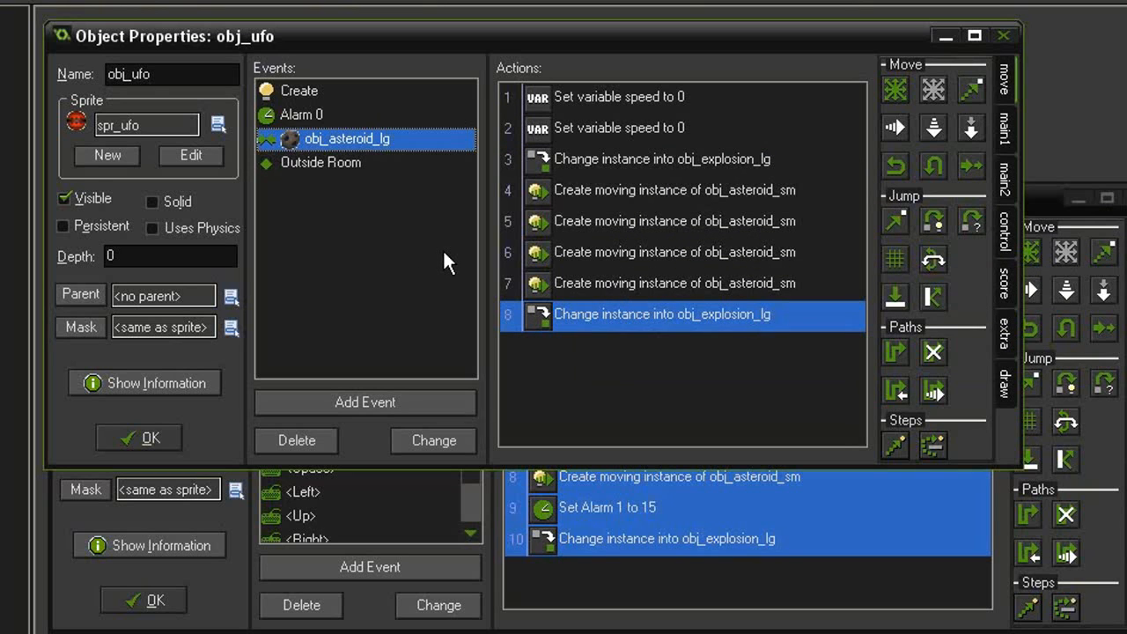
mouse_move(449, 265)
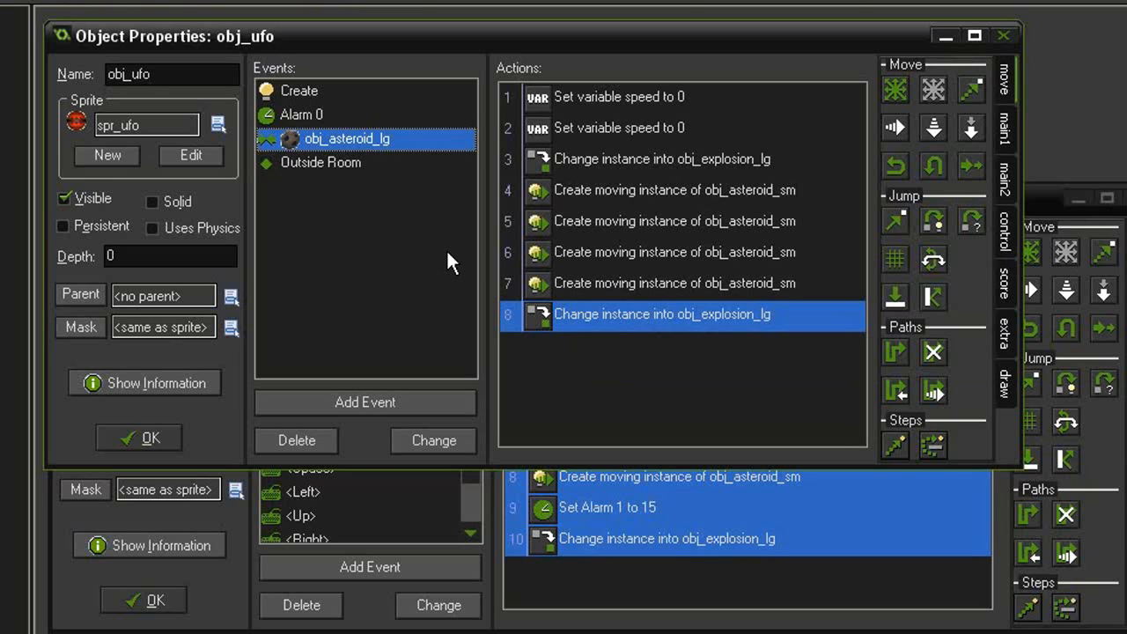
mouse_move(351, 168)
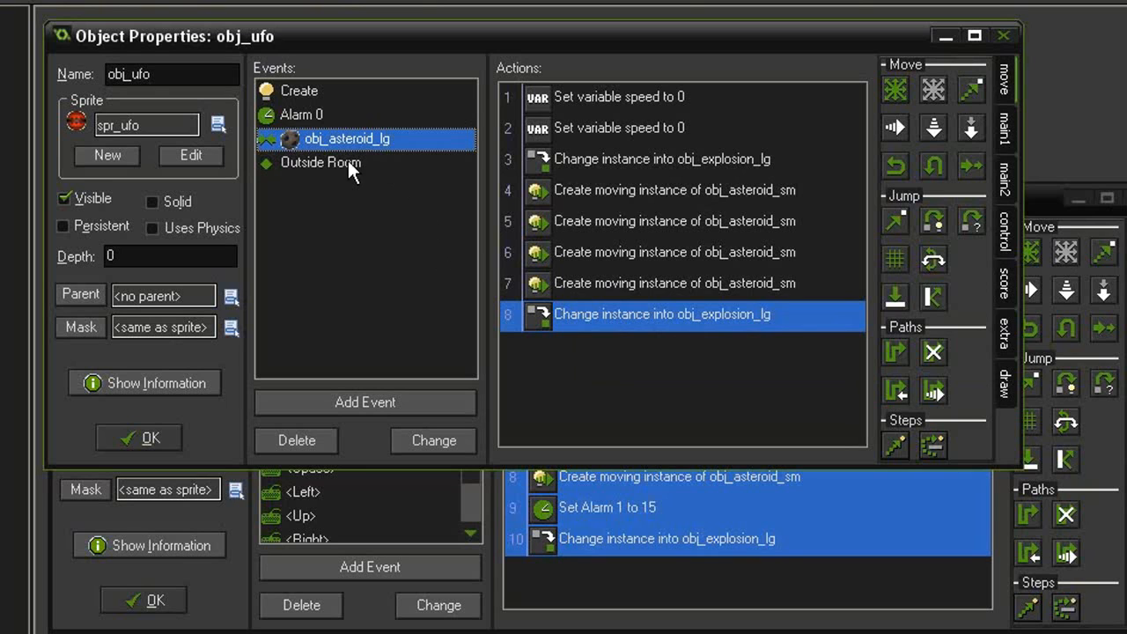
- Copy the UFO timer reset actions from Outside Room into the large-asteroid collision
click(320, 162)
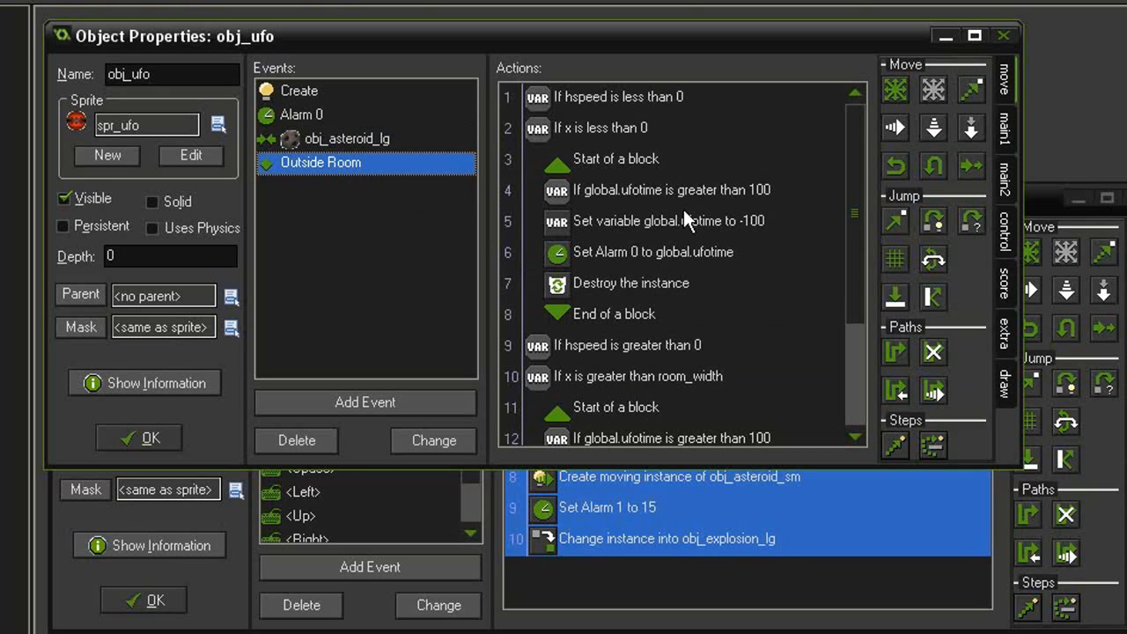
mouse_move(650, 198)
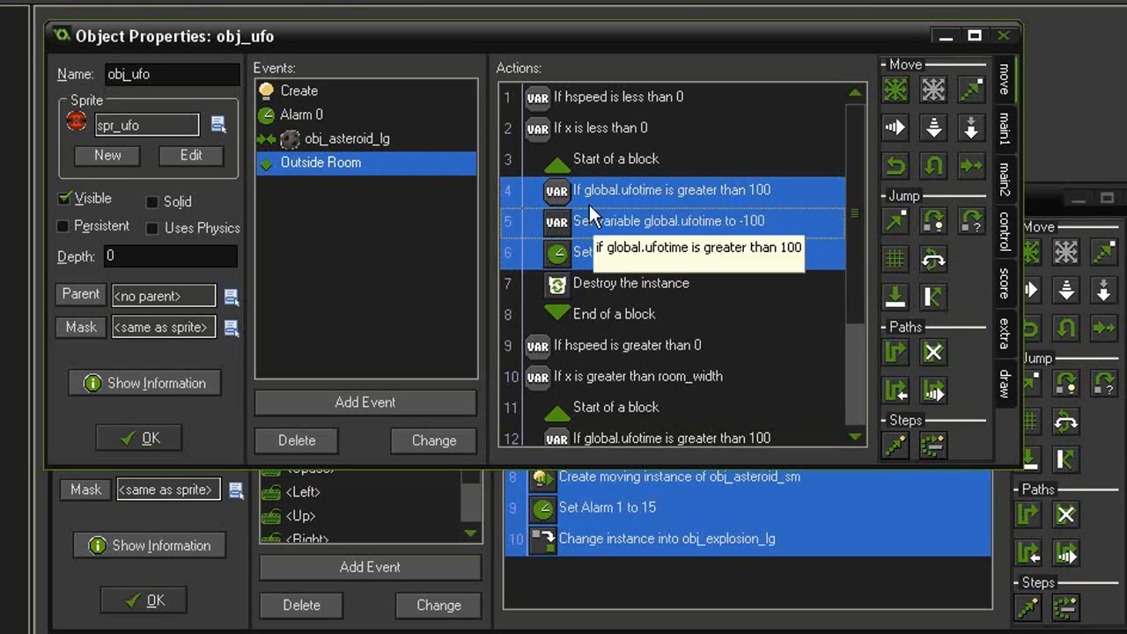
click(345, 137)
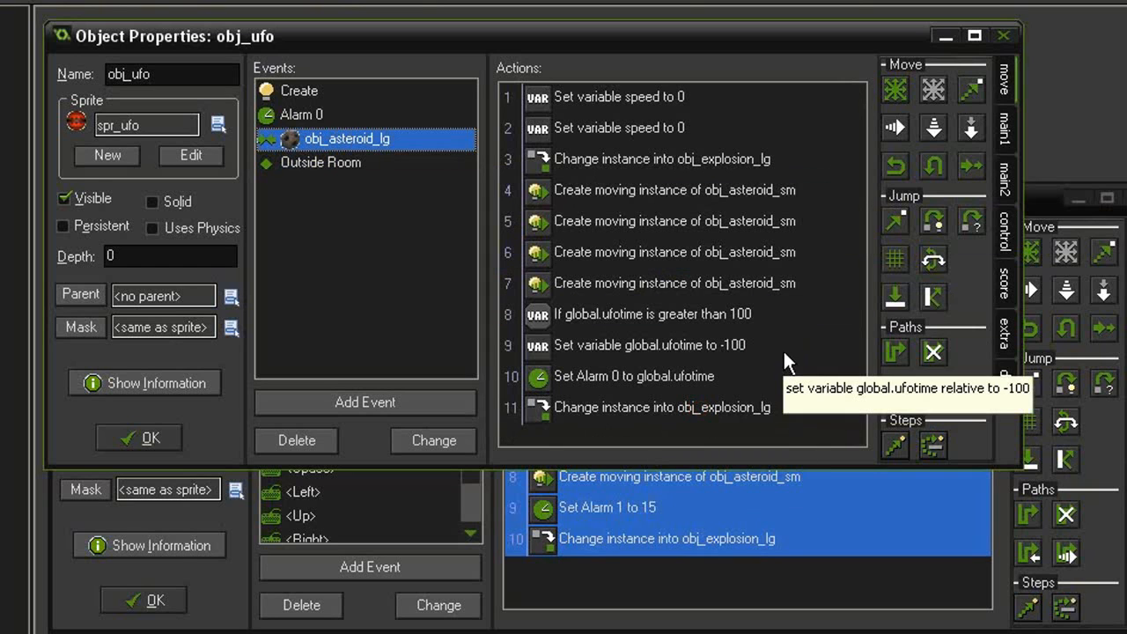
mouse_move(431, 268)
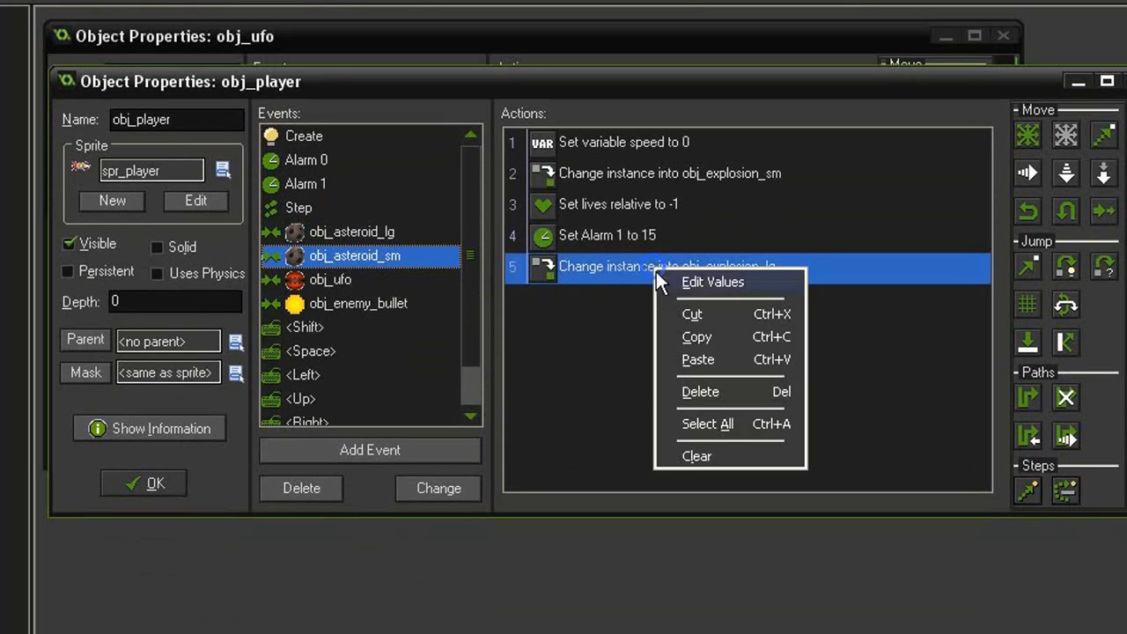
- Copy the player's small-asteroid collision actions into a new obj_ufo collision with obj_asteroid_sm
click(708, 423)
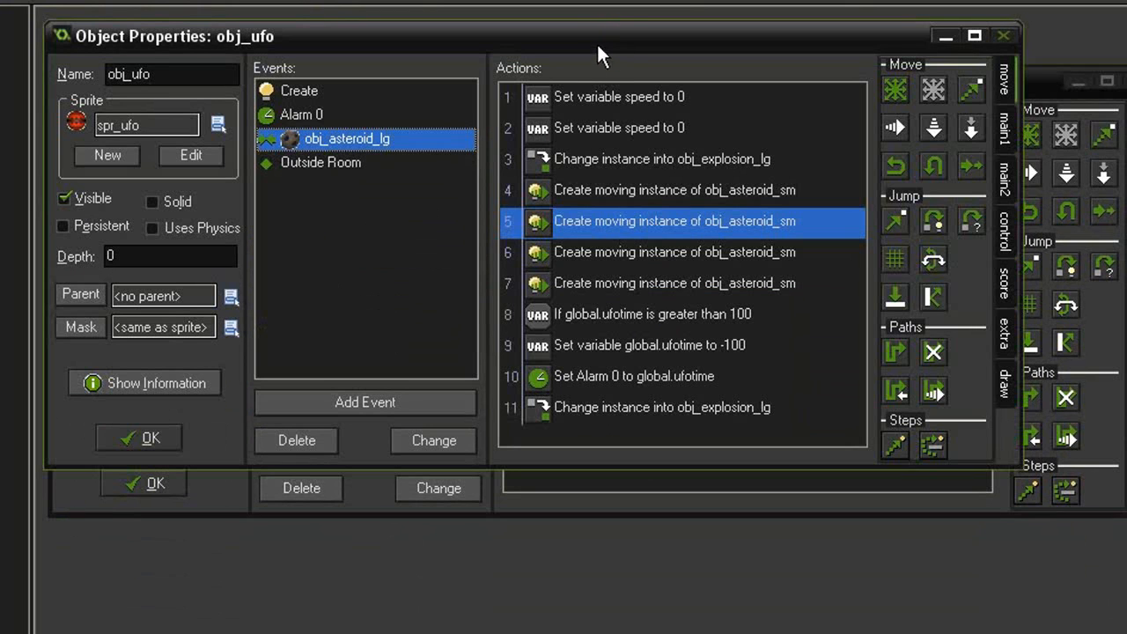
click(364, 402)
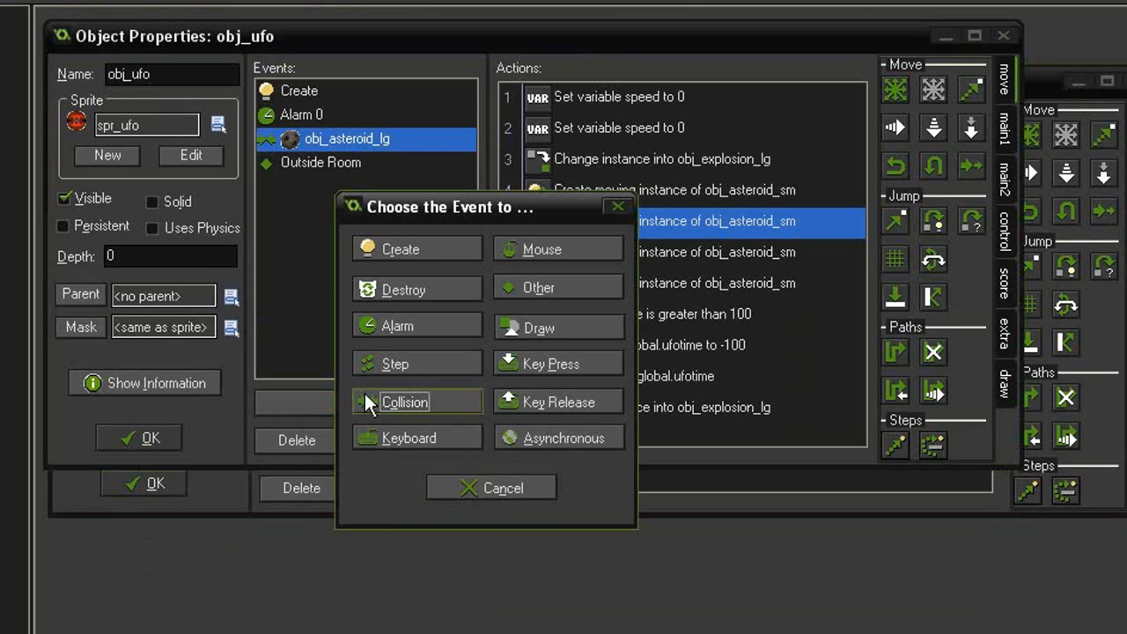
click(405, 402)
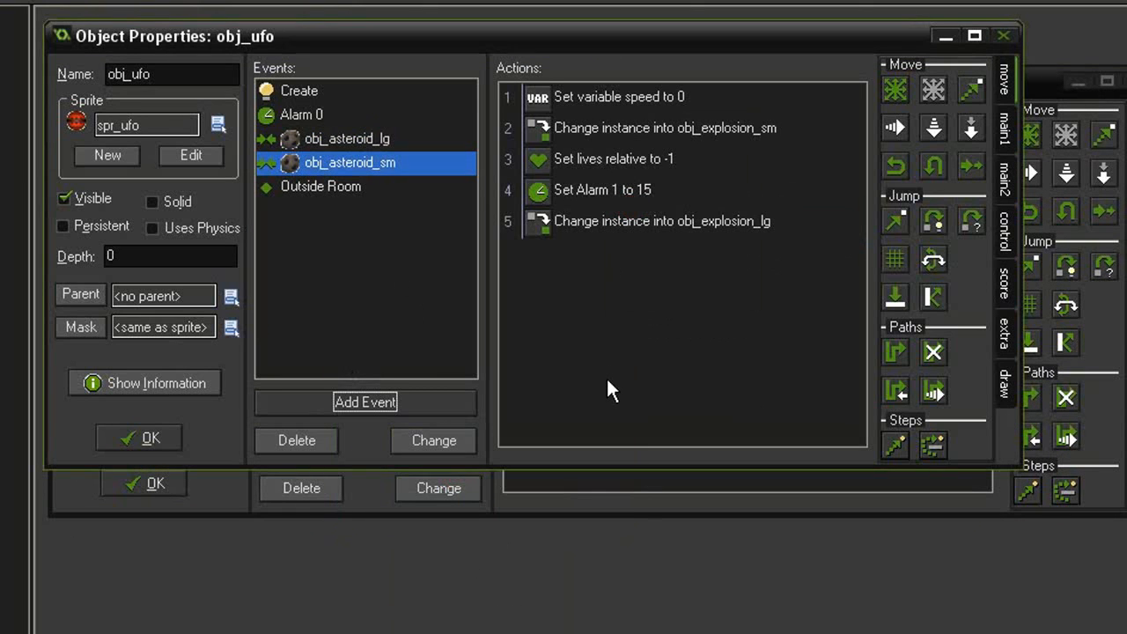
mouse_move(635, 169)
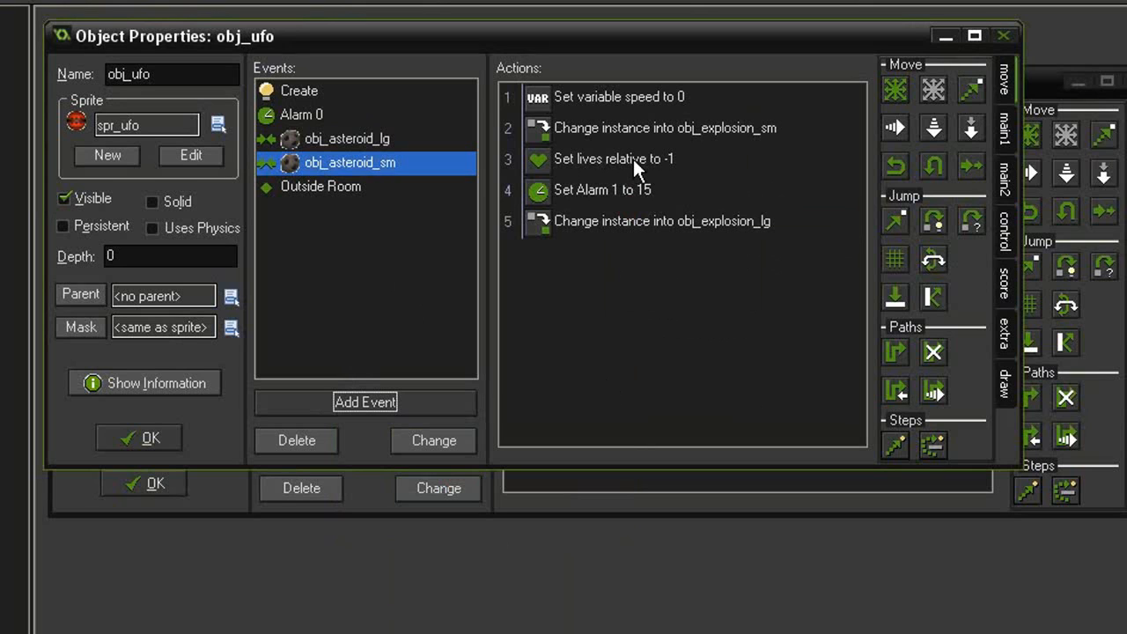
- Delete the 'Set lives relative to -1' action and make the alarm action set Alarm 0 to 5
right_click(613, 158)
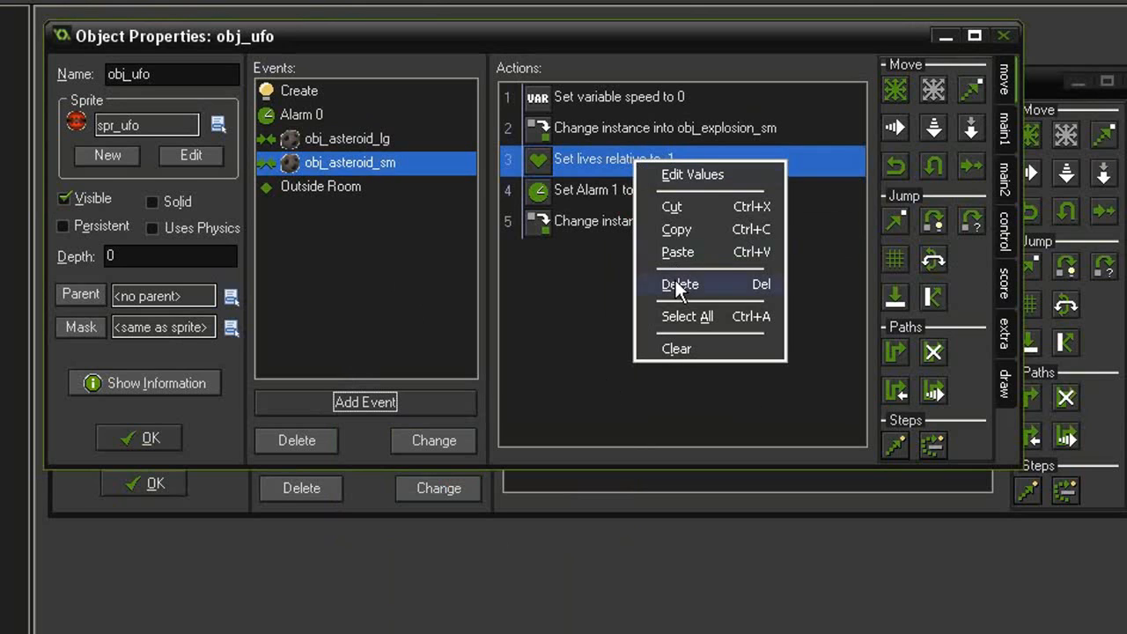
click(680, 284)
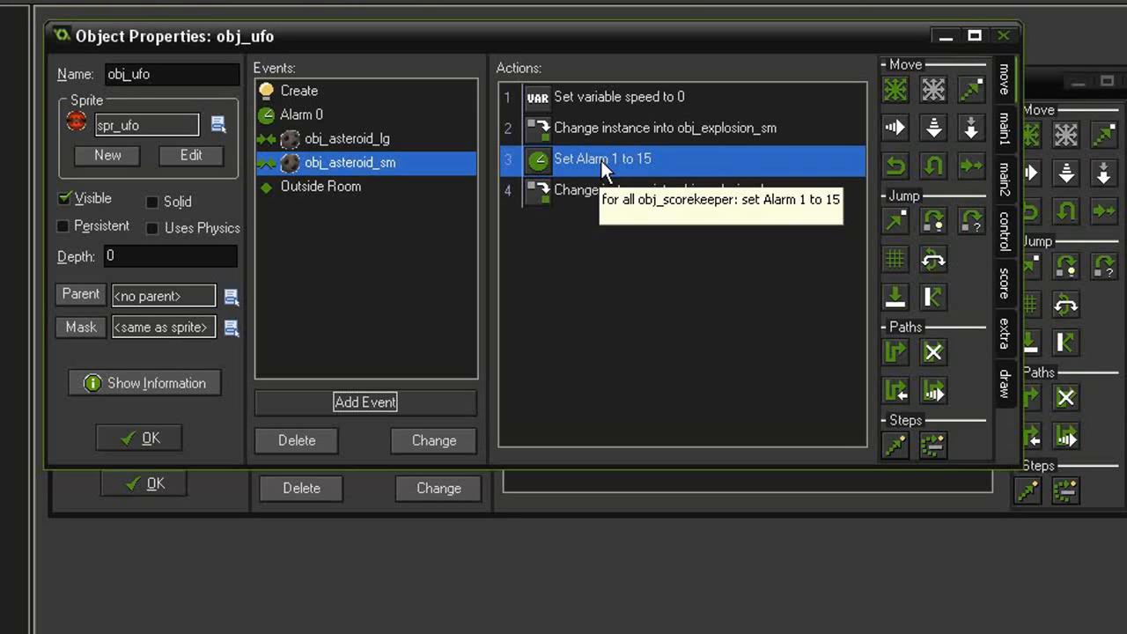
double_click(603, 158)
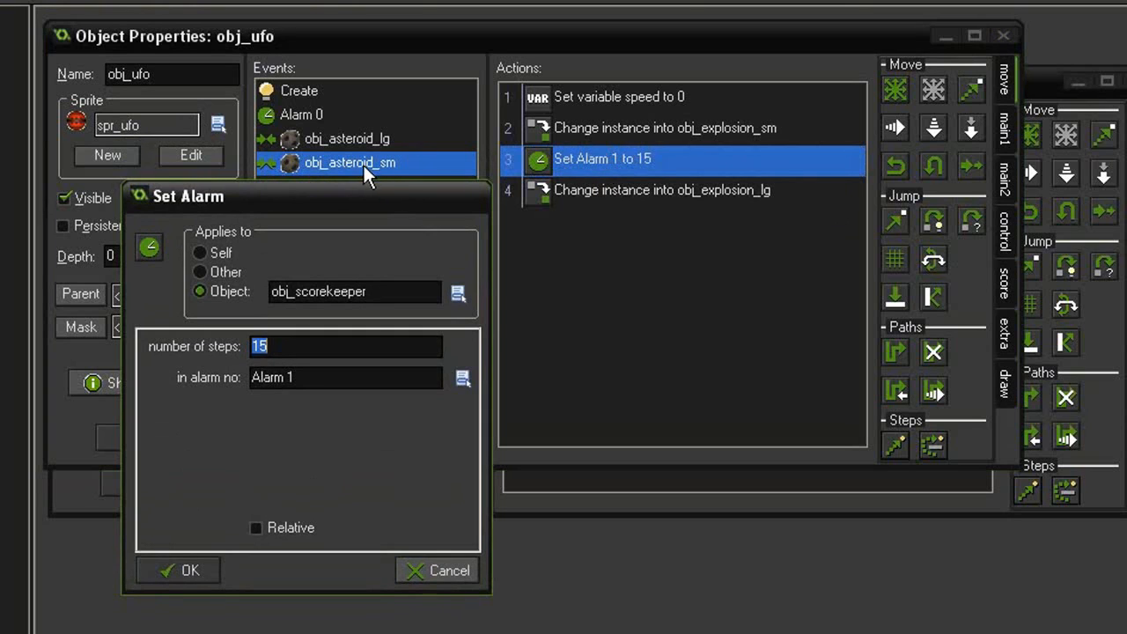
mouse_move(387, 203)
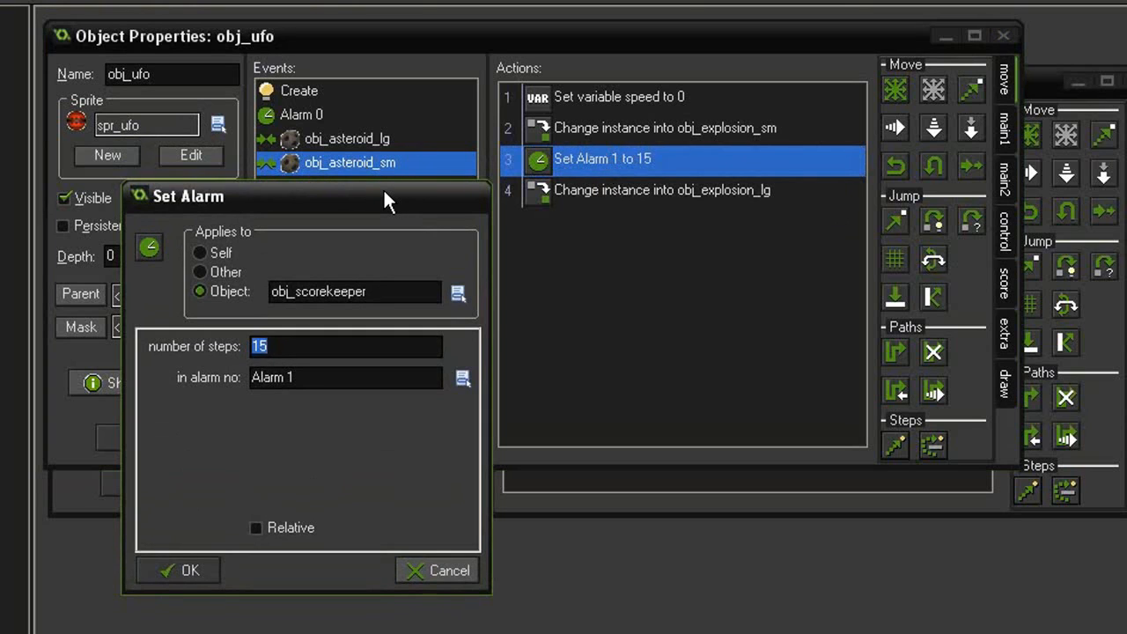
mouse_move(366, 208)
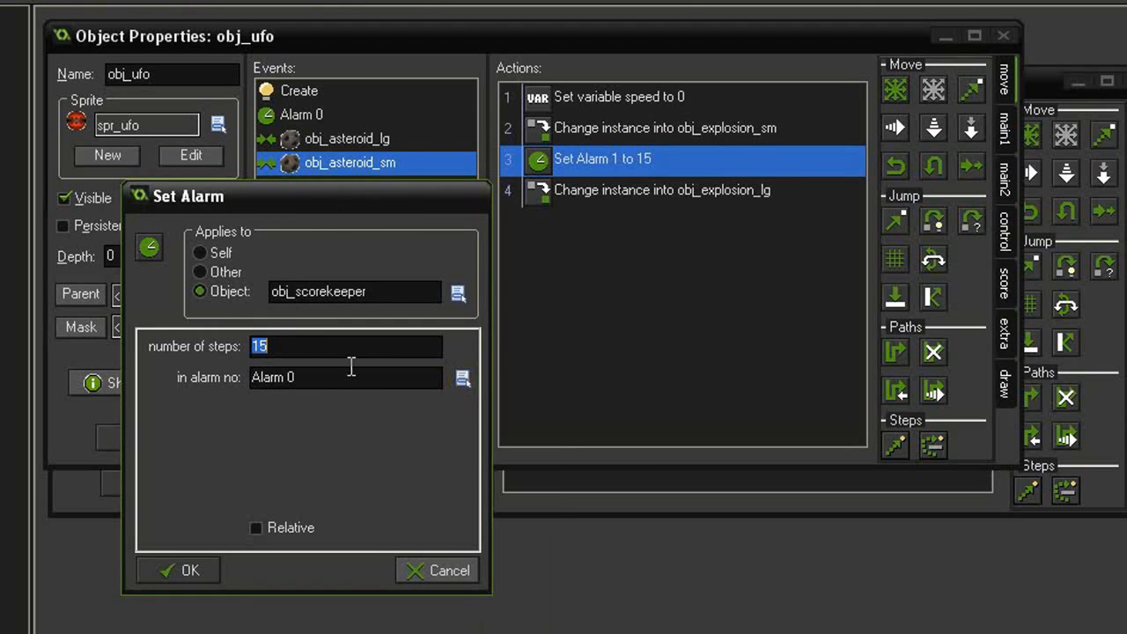
text(5)
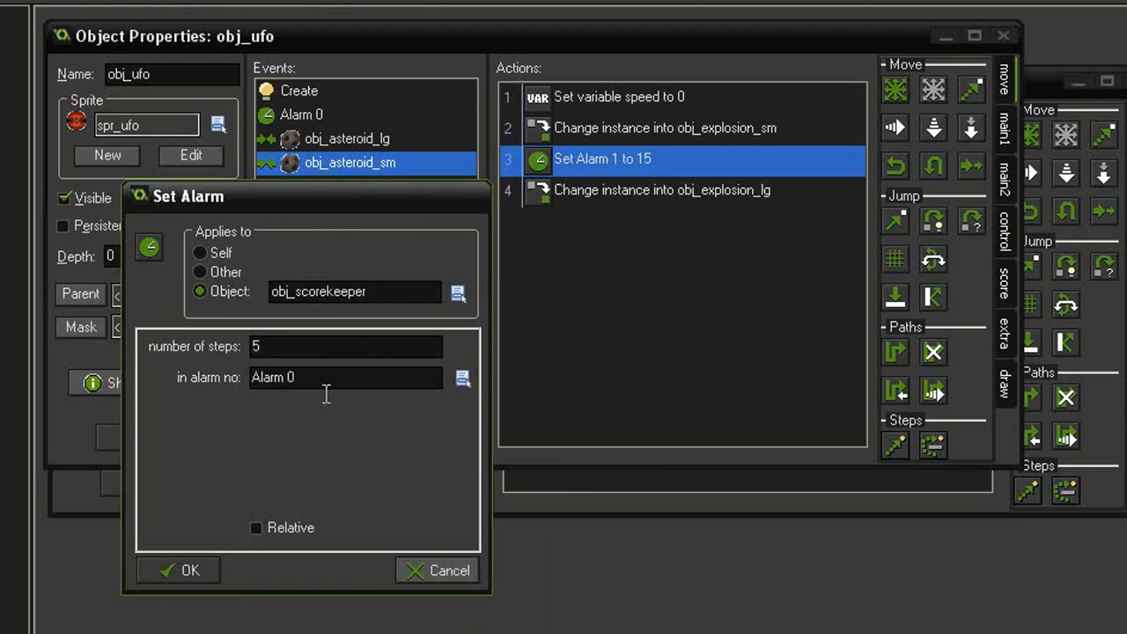
click(178, 570)
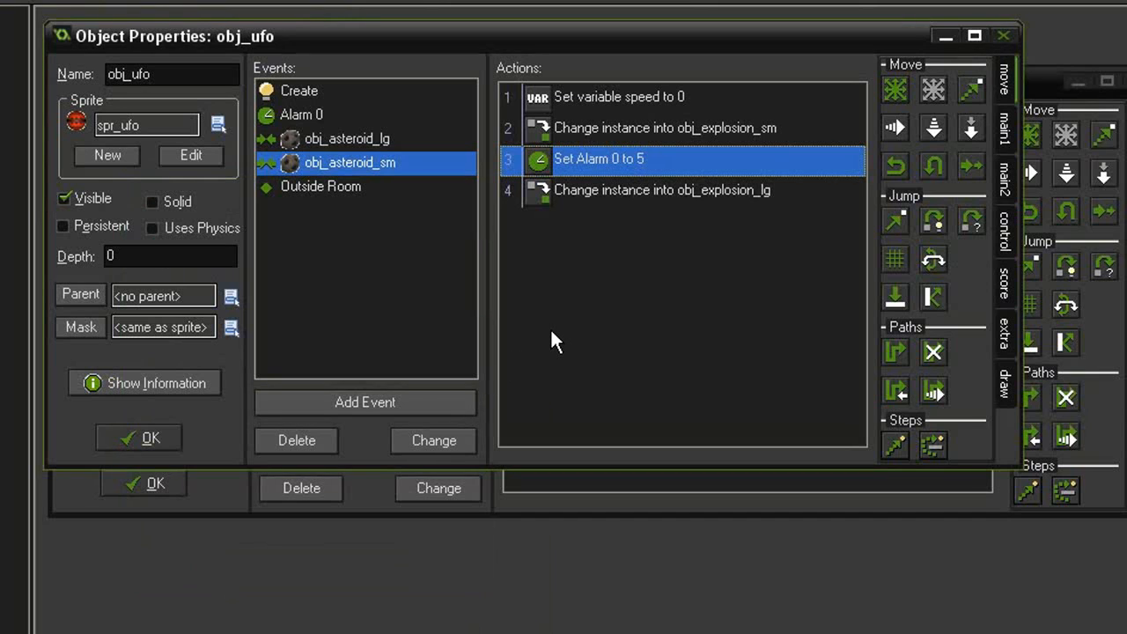
mouse_move(476, 267)
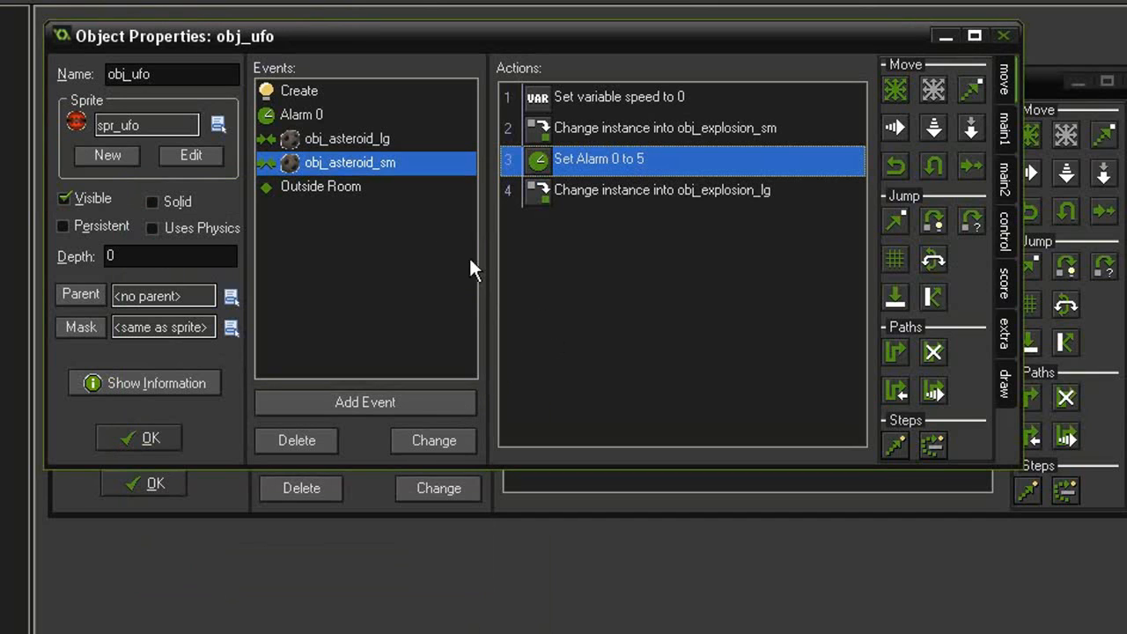
- Copy the ufotime check, reset and Alarm 0 actions from Outside Room into the small-asteroid collision and run the game
click(321, 187)
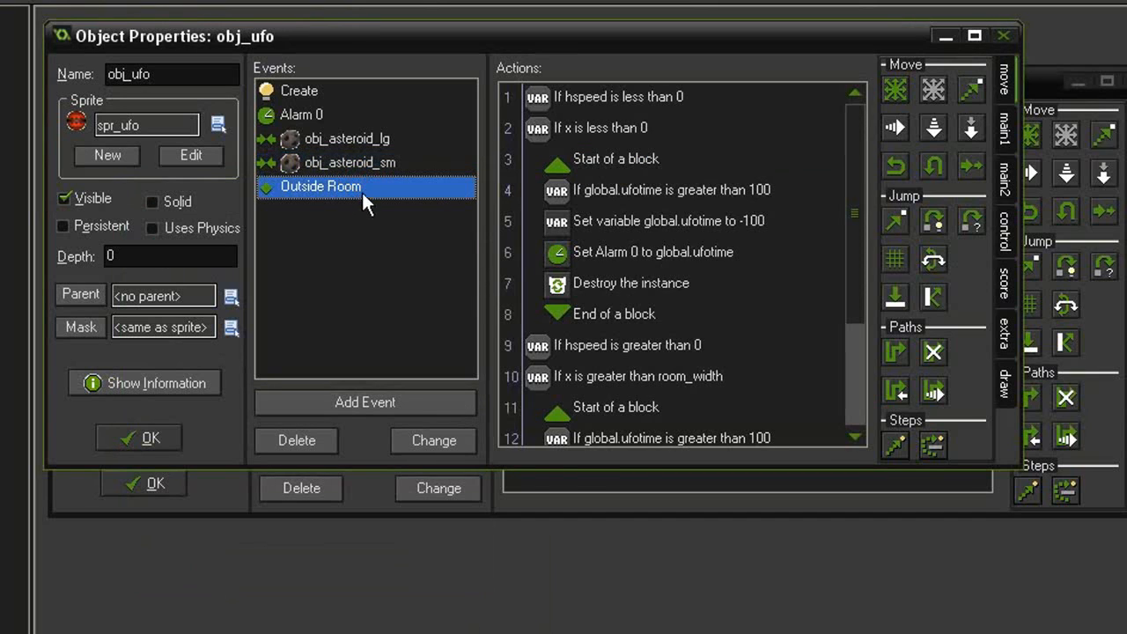
click(655, 252)
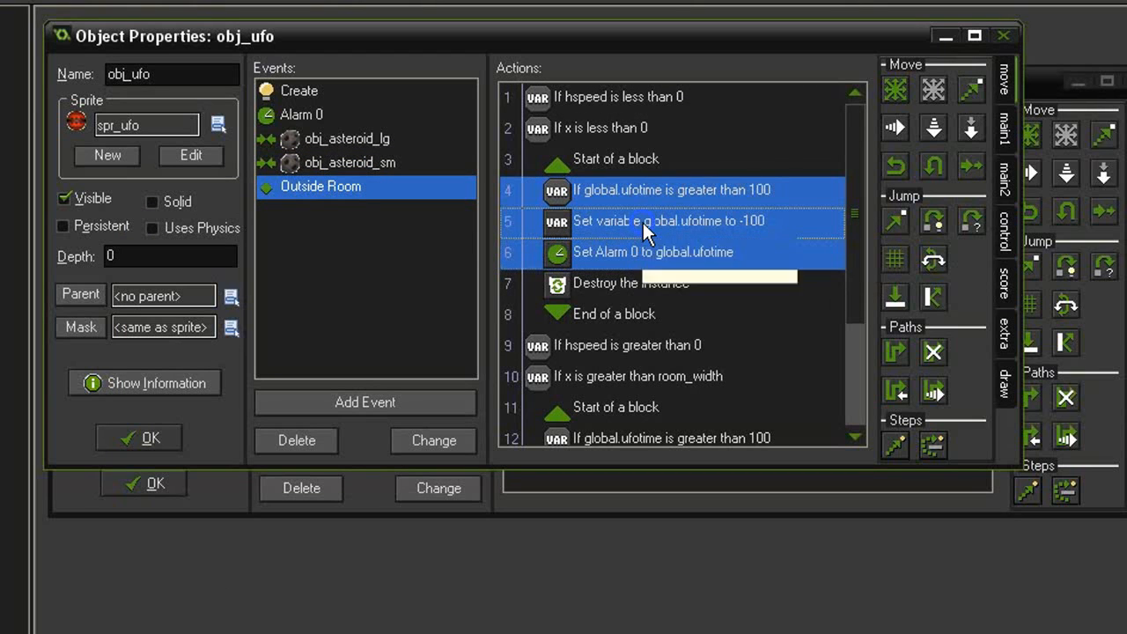
click(349, 162)
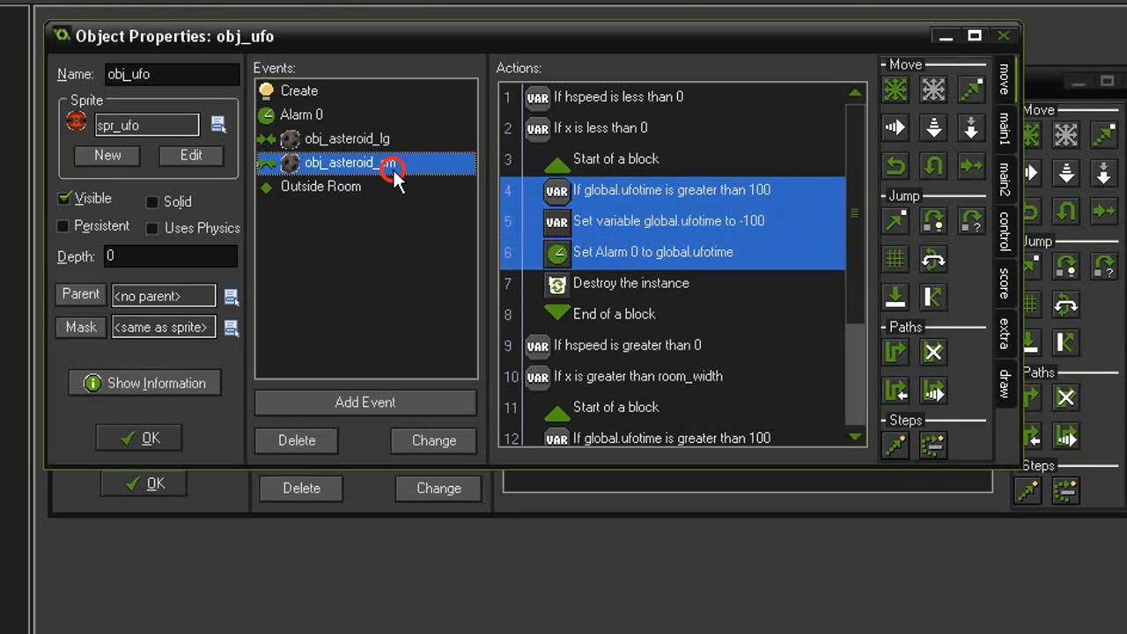
click(349, 162)
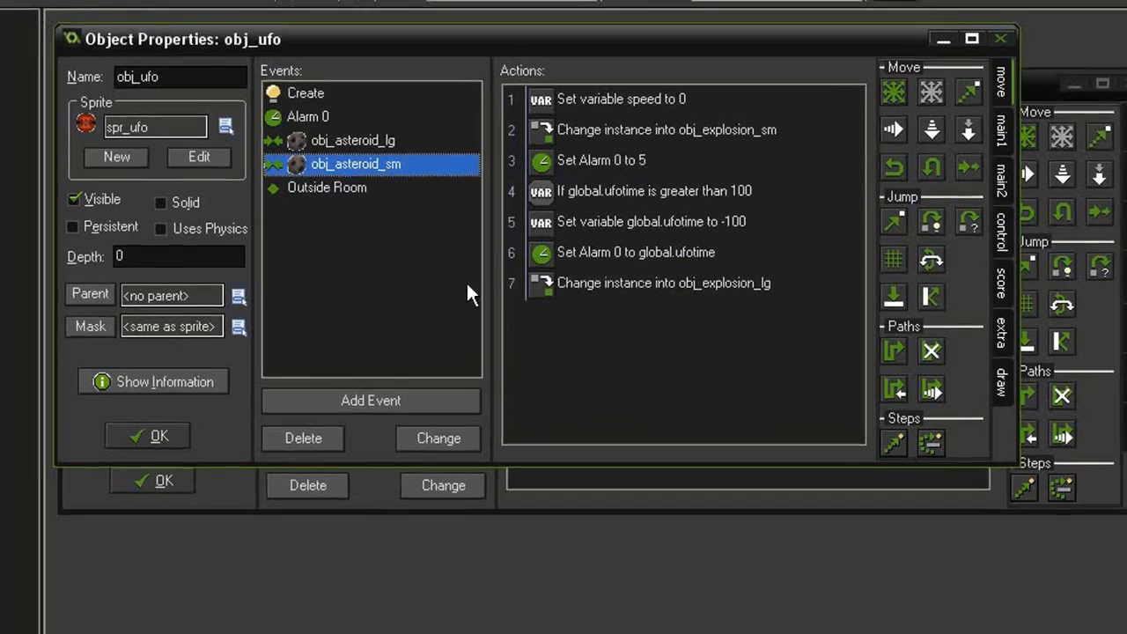
click(109, 52)
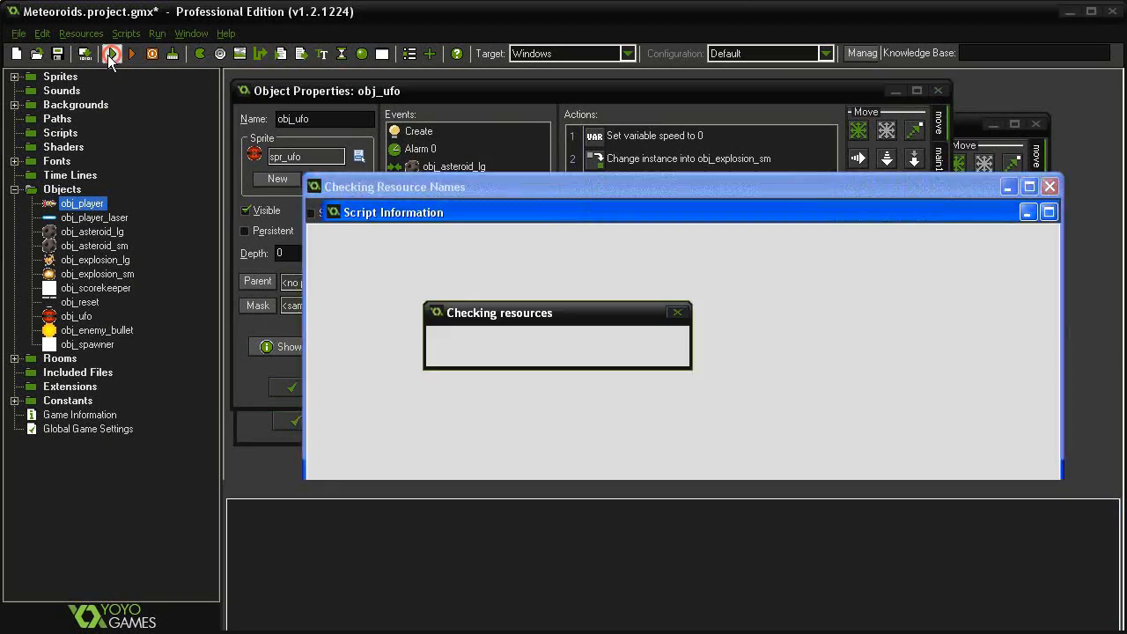
- Run the game to test the UFO collisions, then return to the editor and close the object properties
click(113, 53)
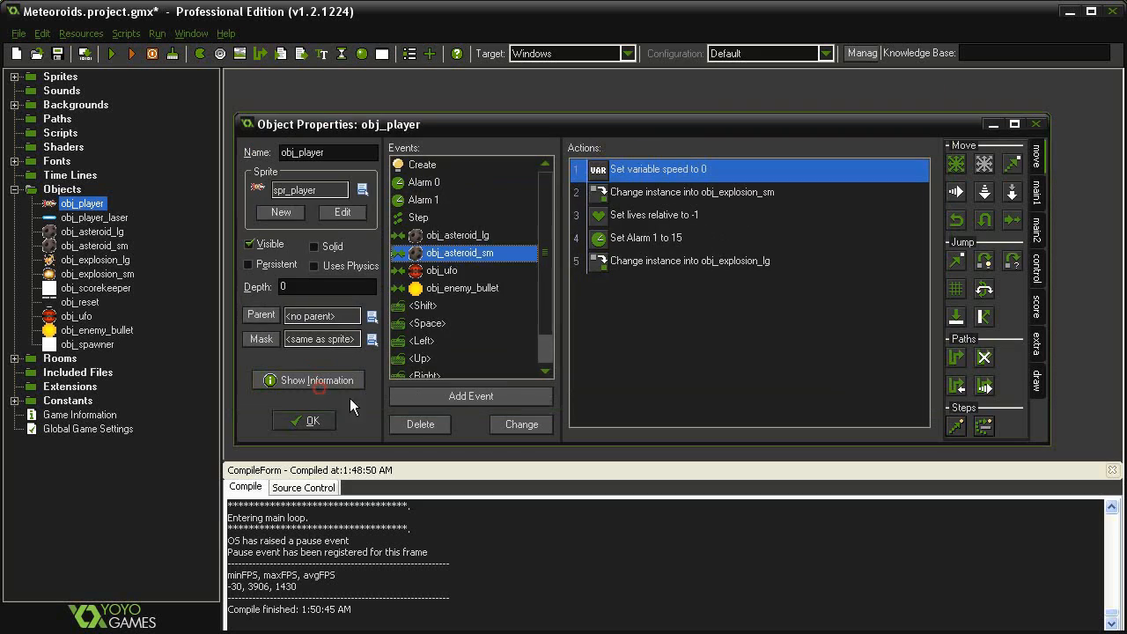
click(303, 419)
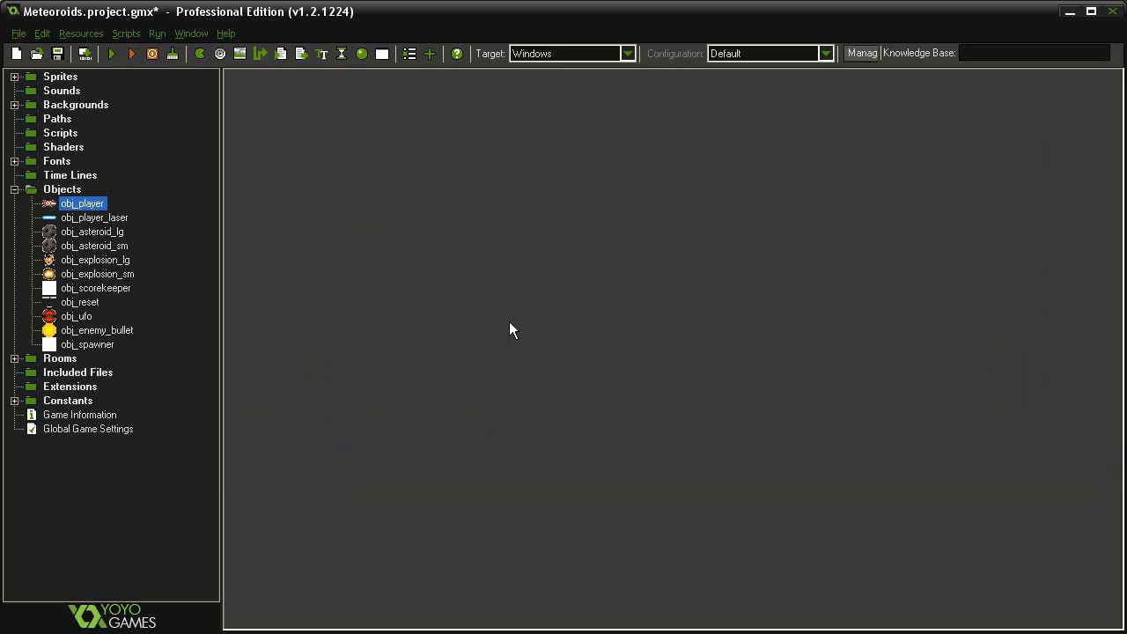
mouse_move(507, 326)
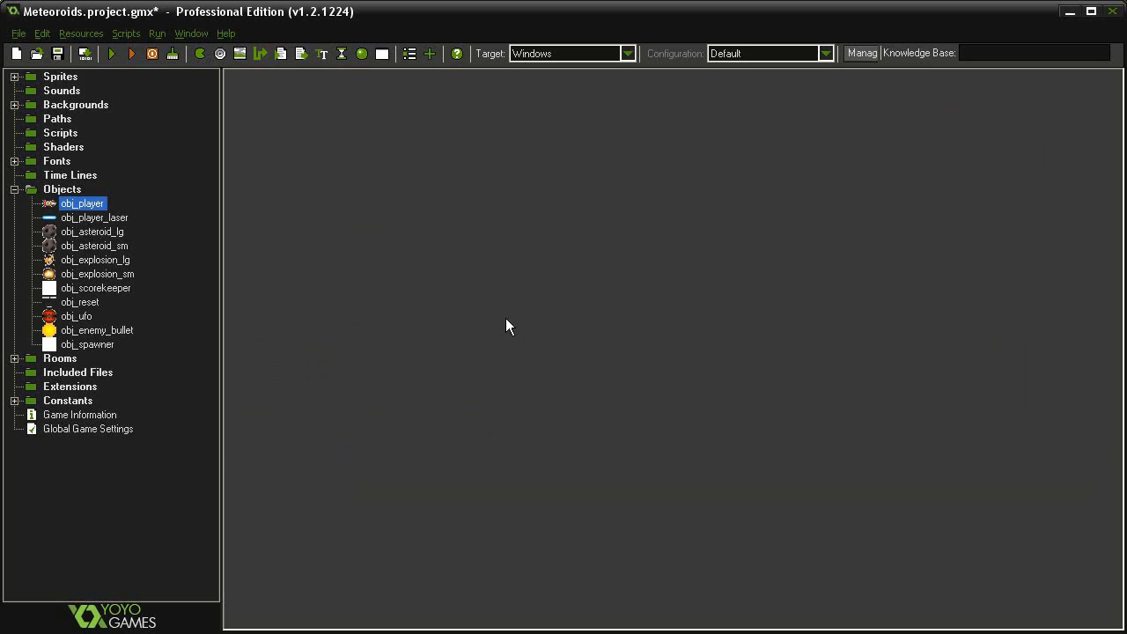